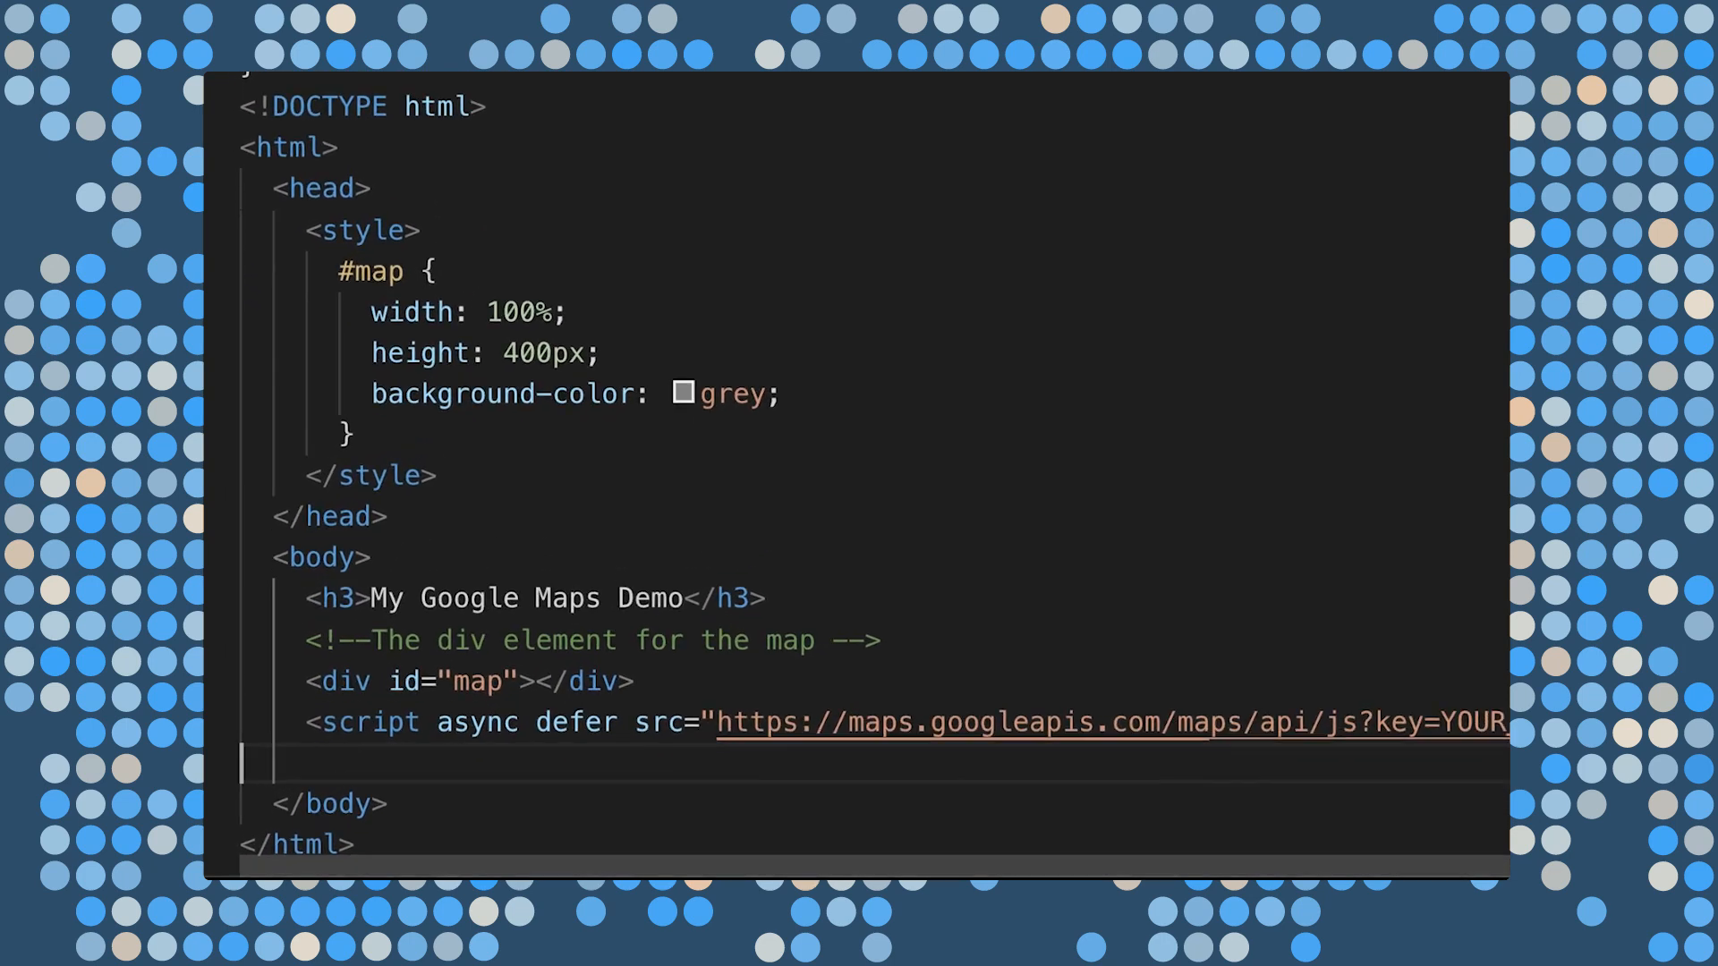
- Scroll through index.html to the map div and the async Maps API script tag
scroll(down, 3)
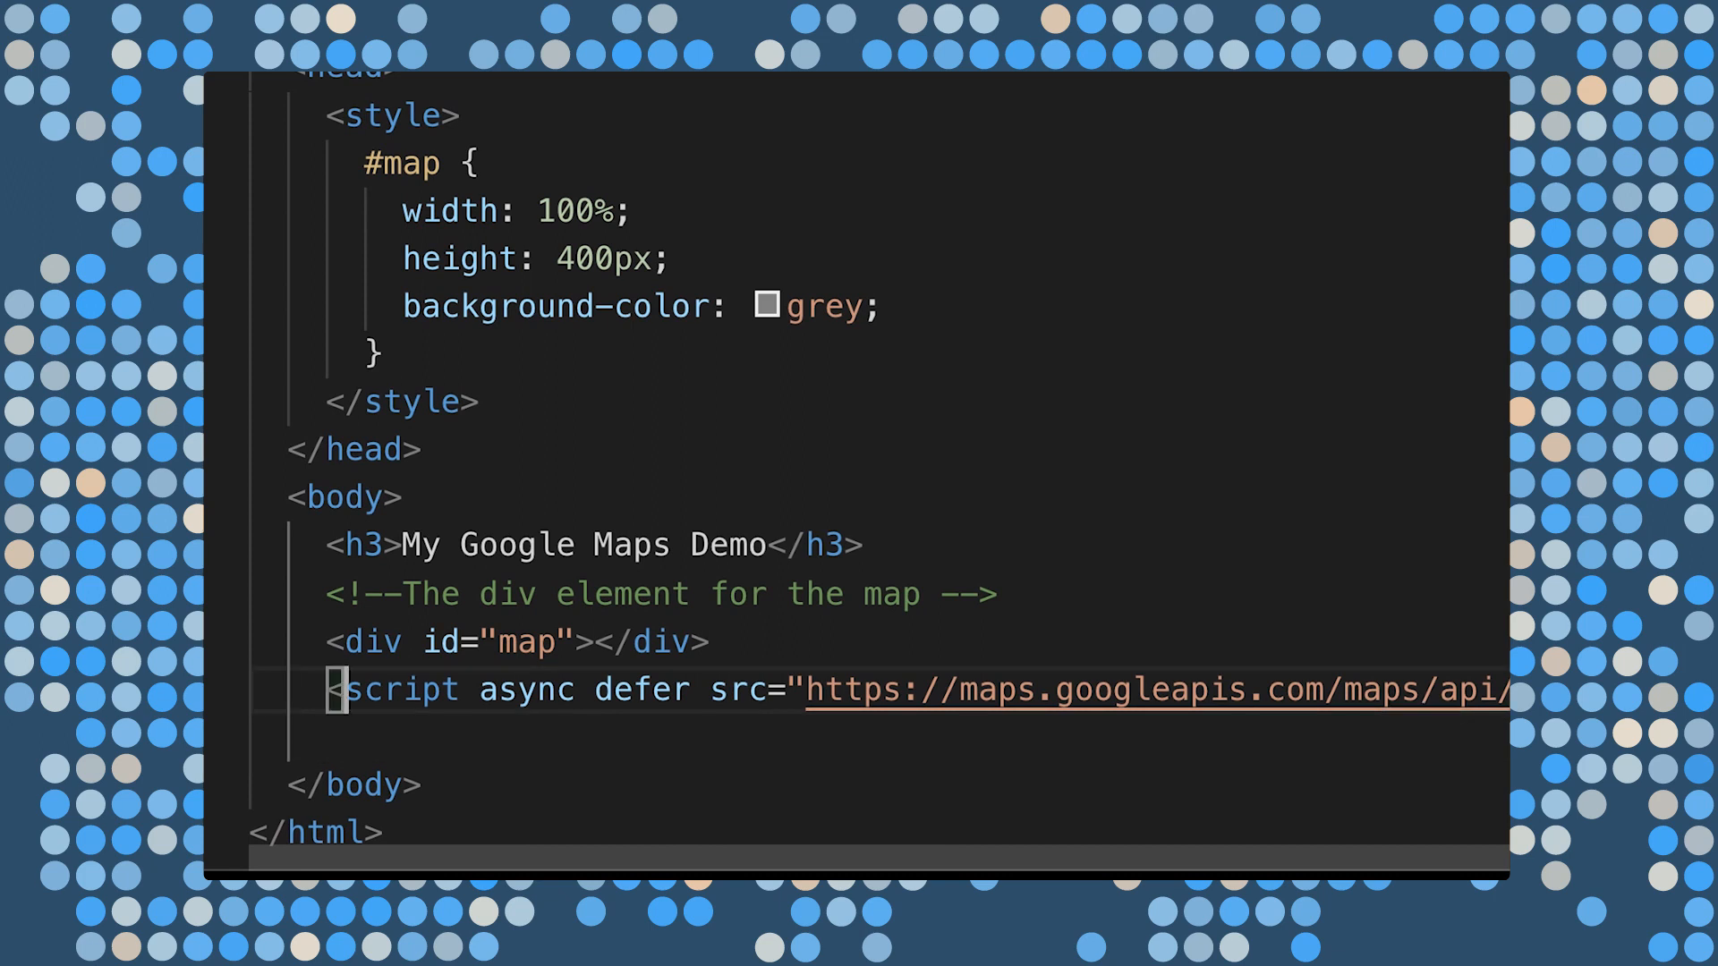
scroll(right, 3)
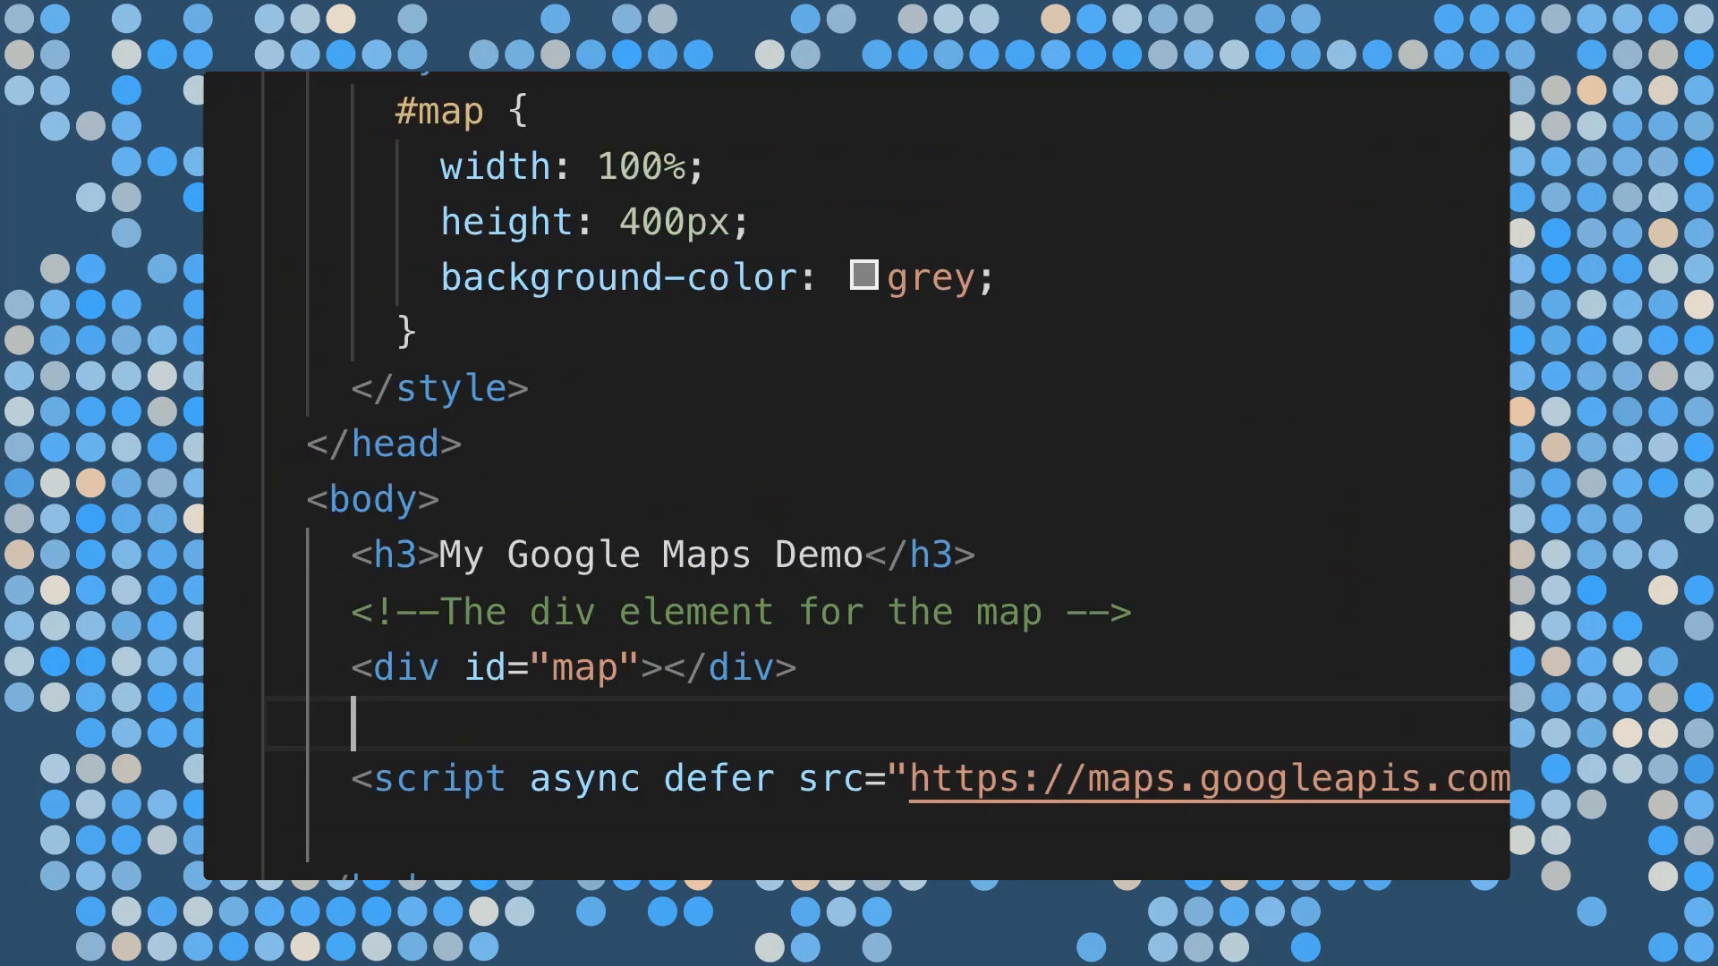
- Add an inline script with function initMap() declaring uluru starting with lat: -25.344
text(<script></script>)
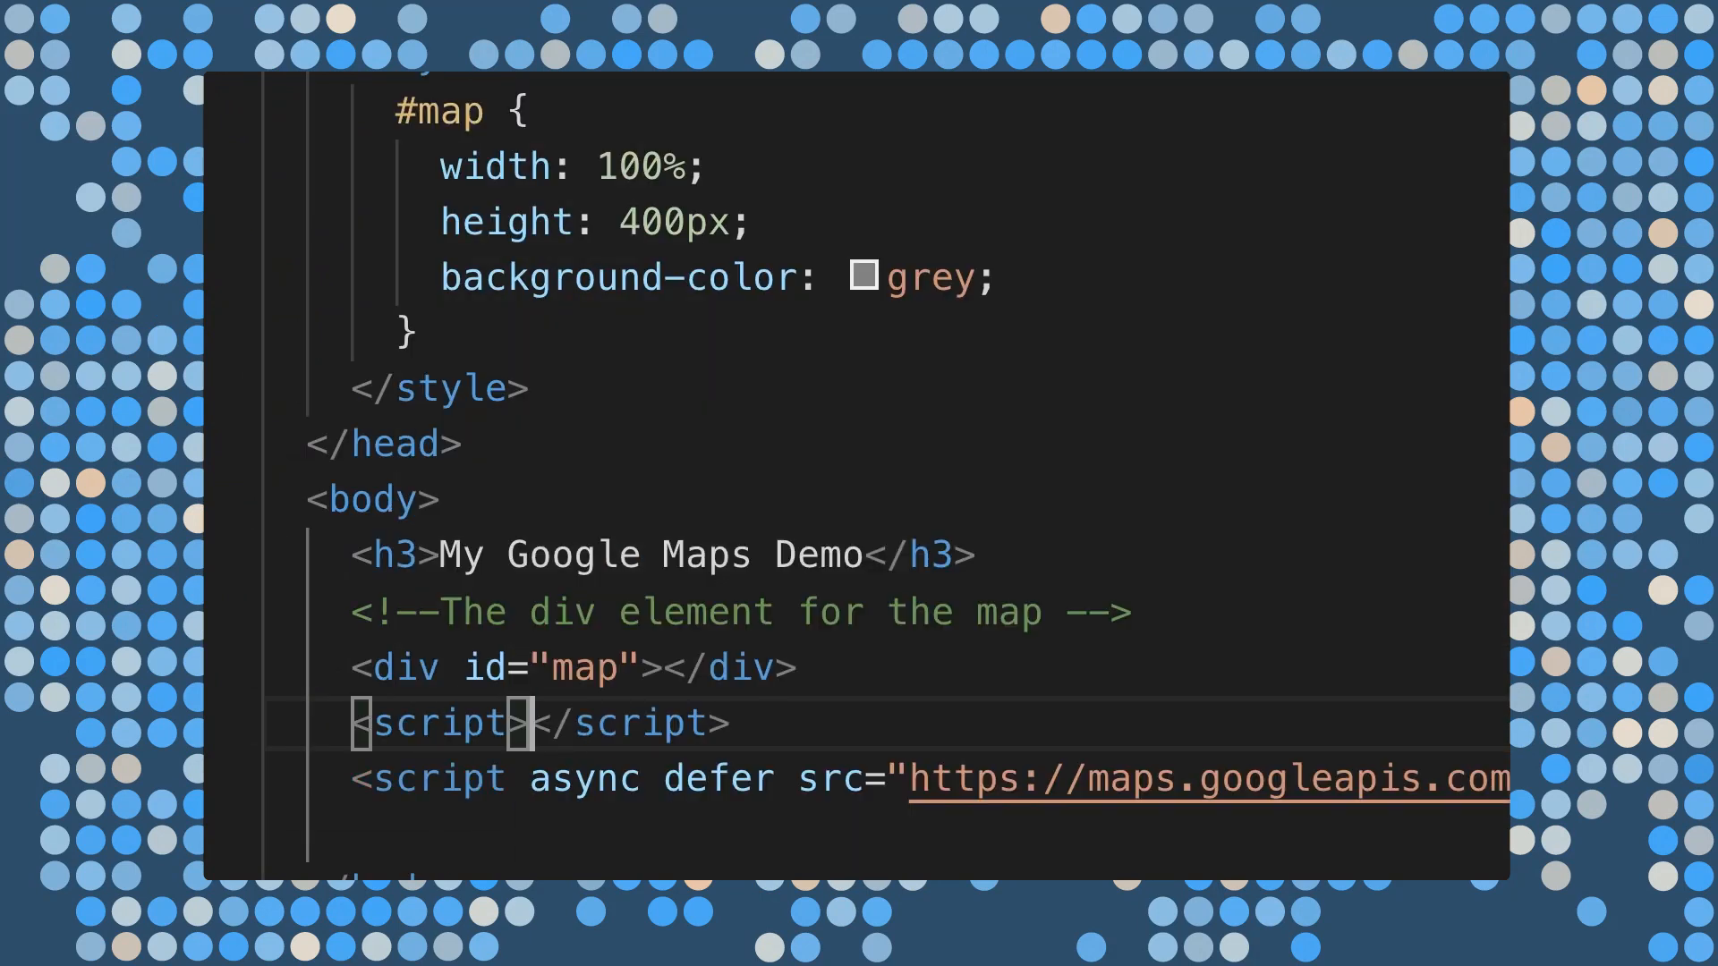
text(function)
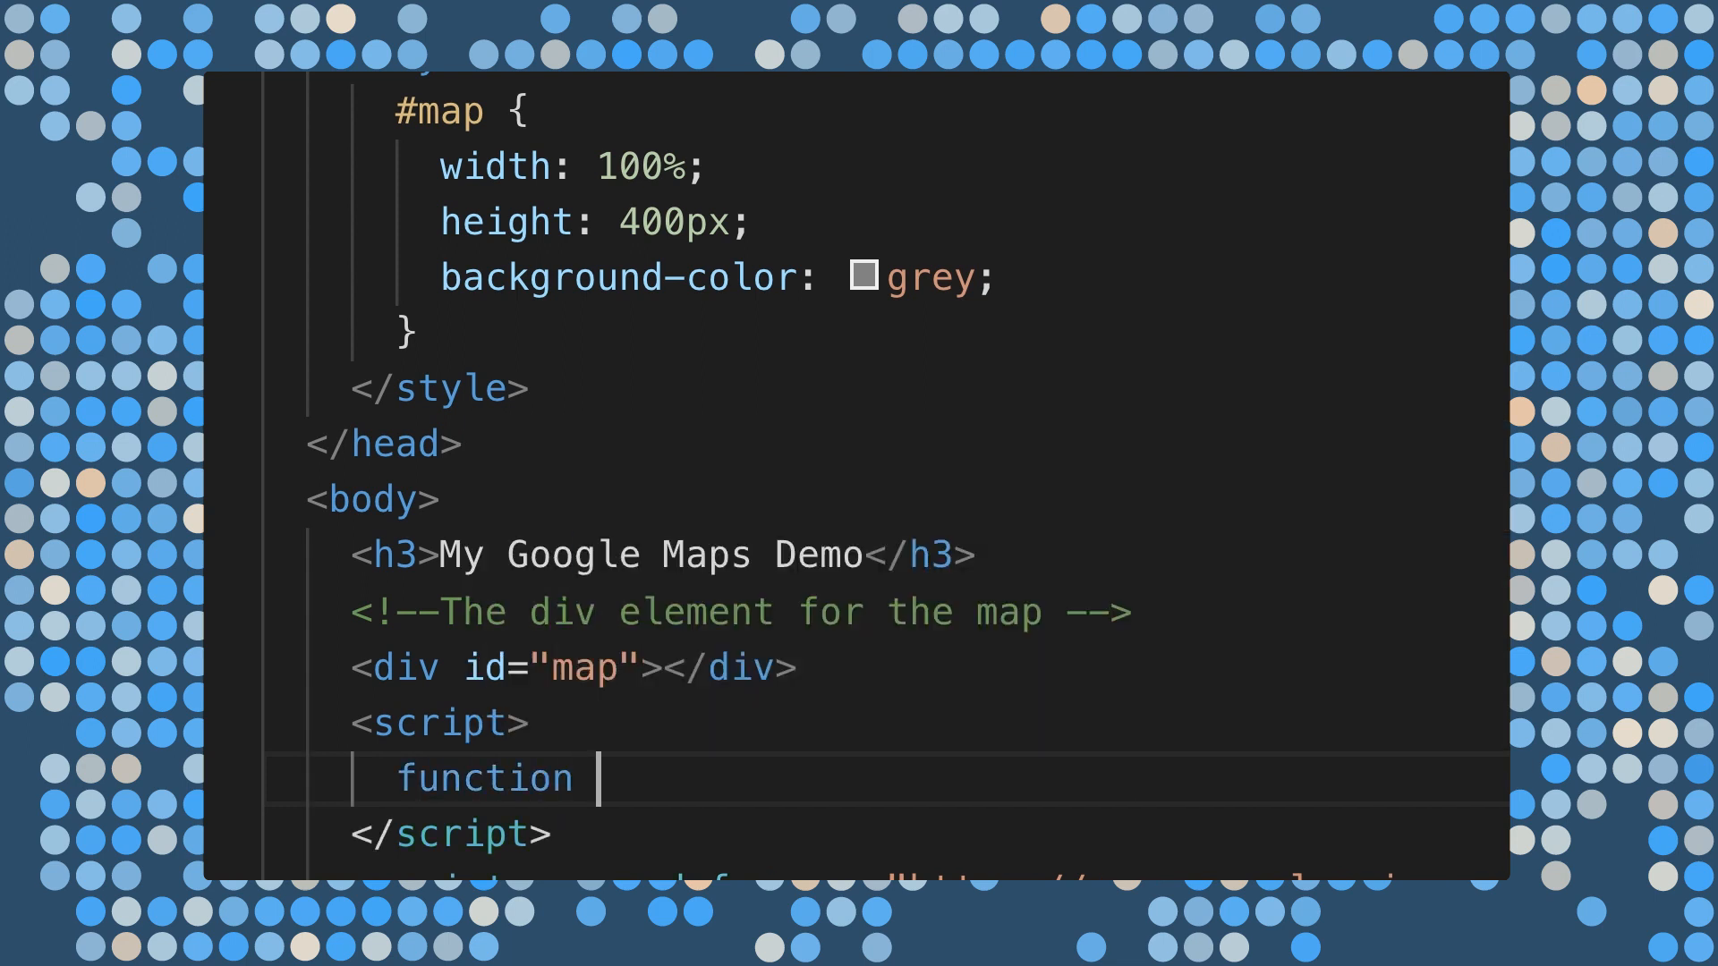
text(initMap)
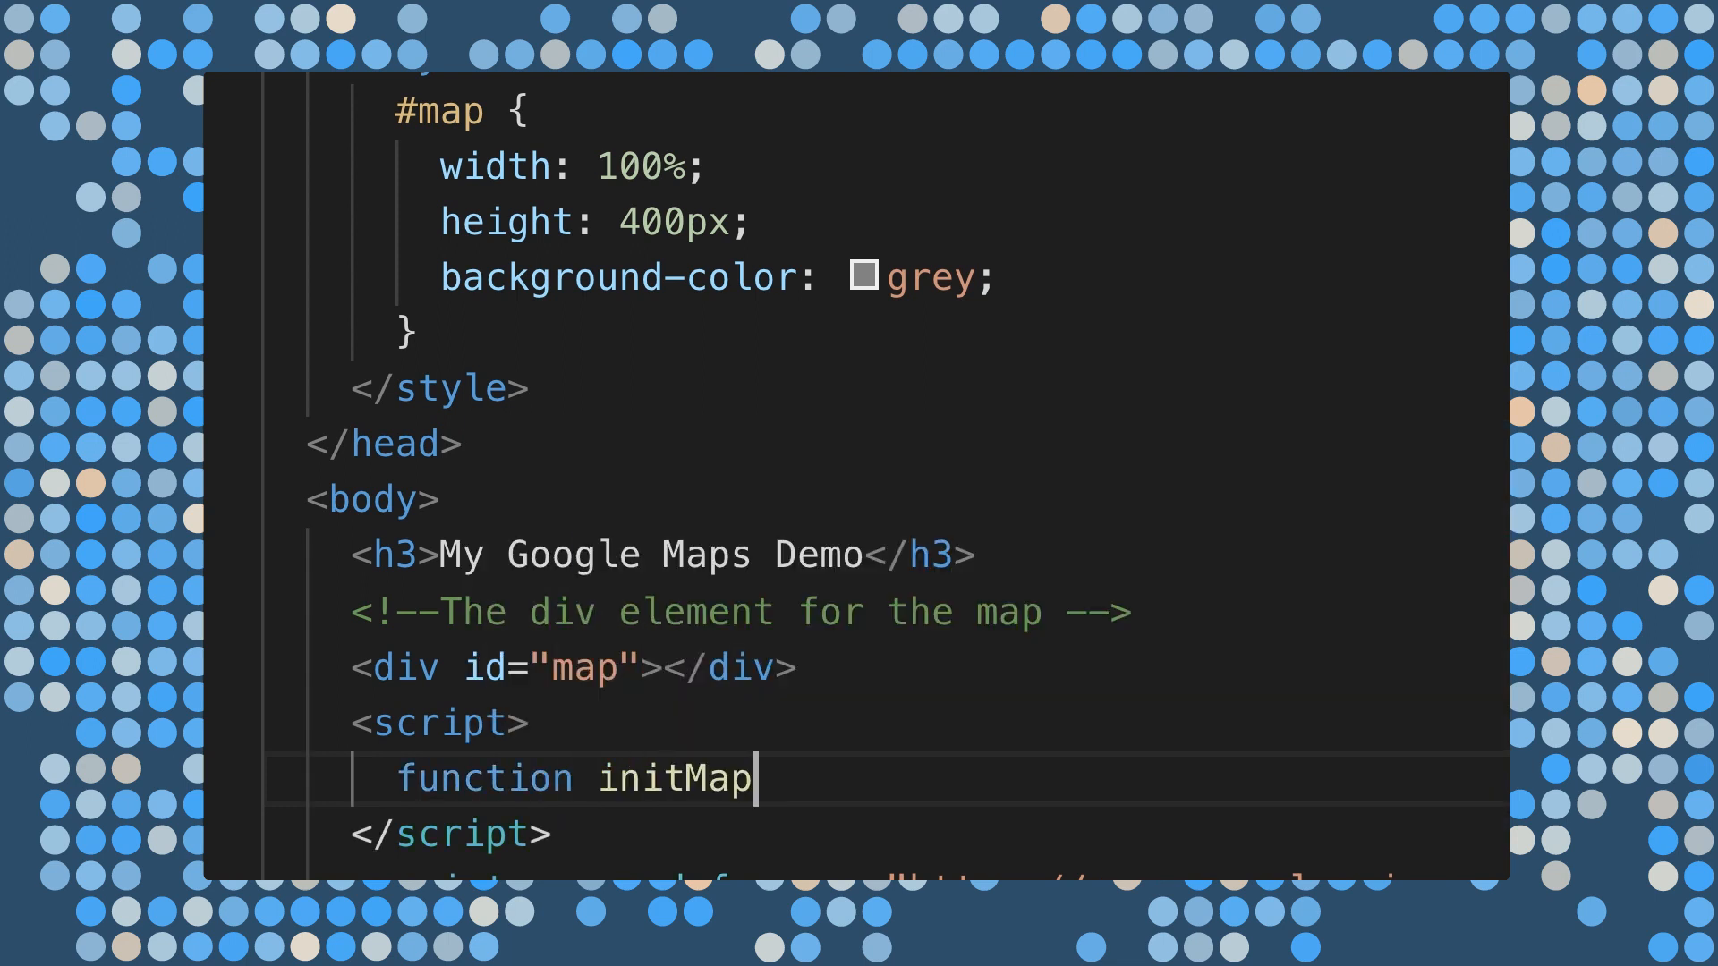
text(() {)
text(let uluru = {)
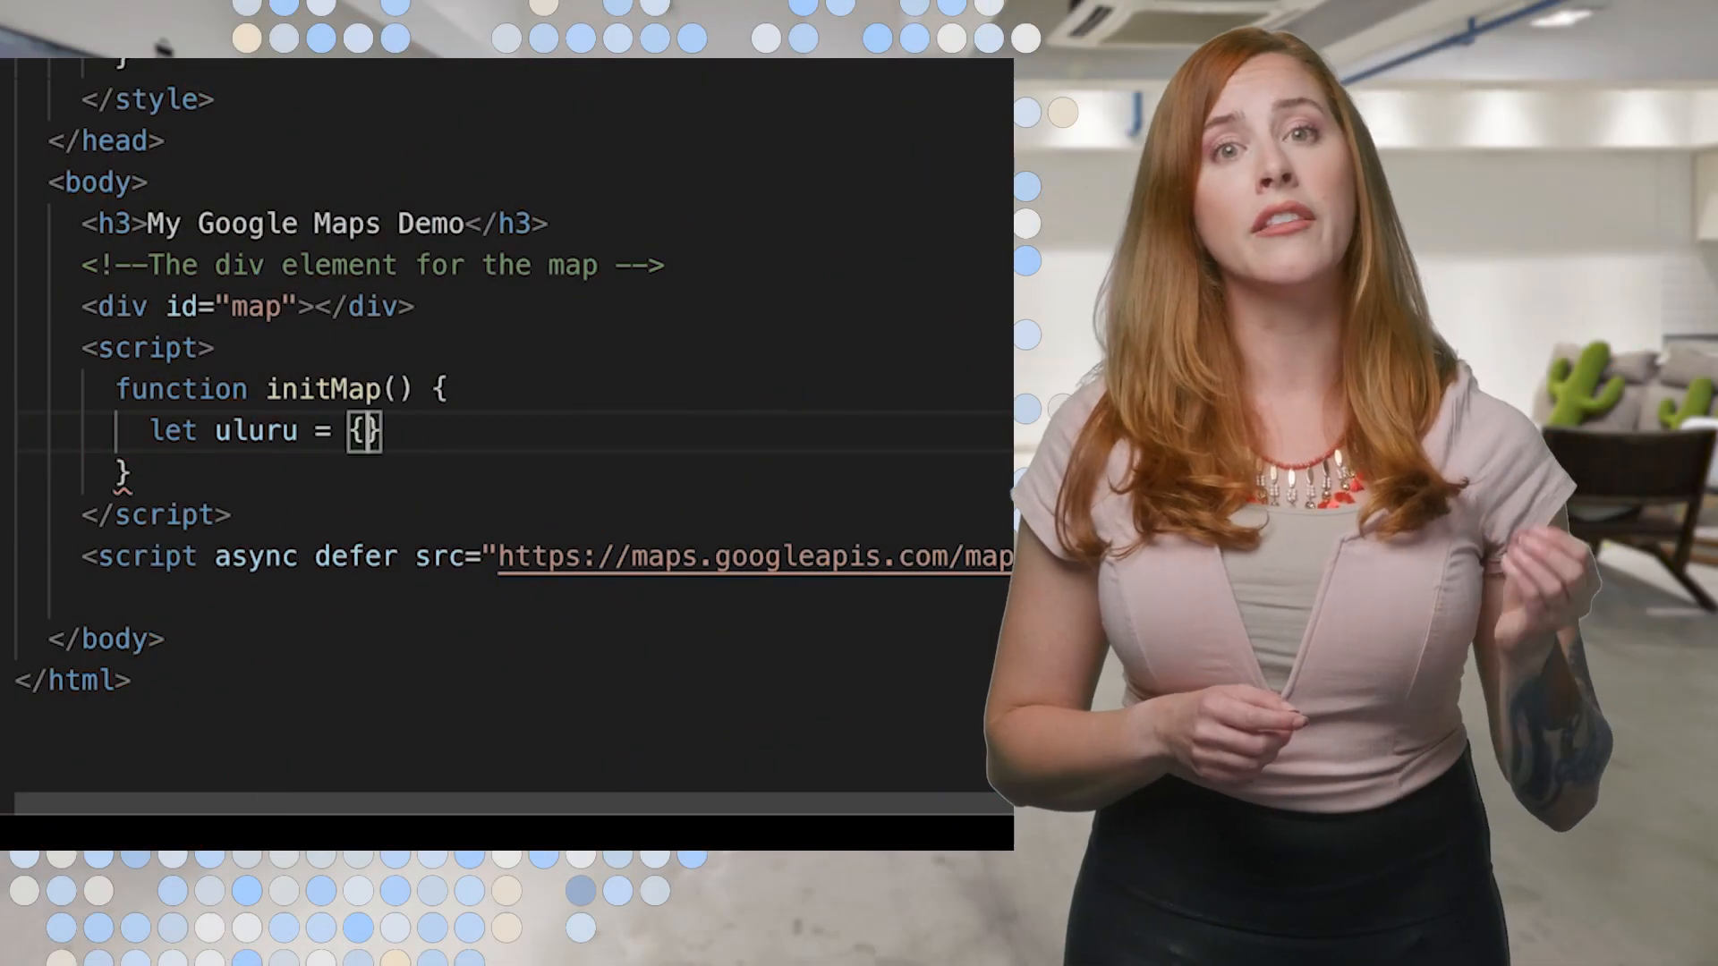
text(lat: -25.344,)
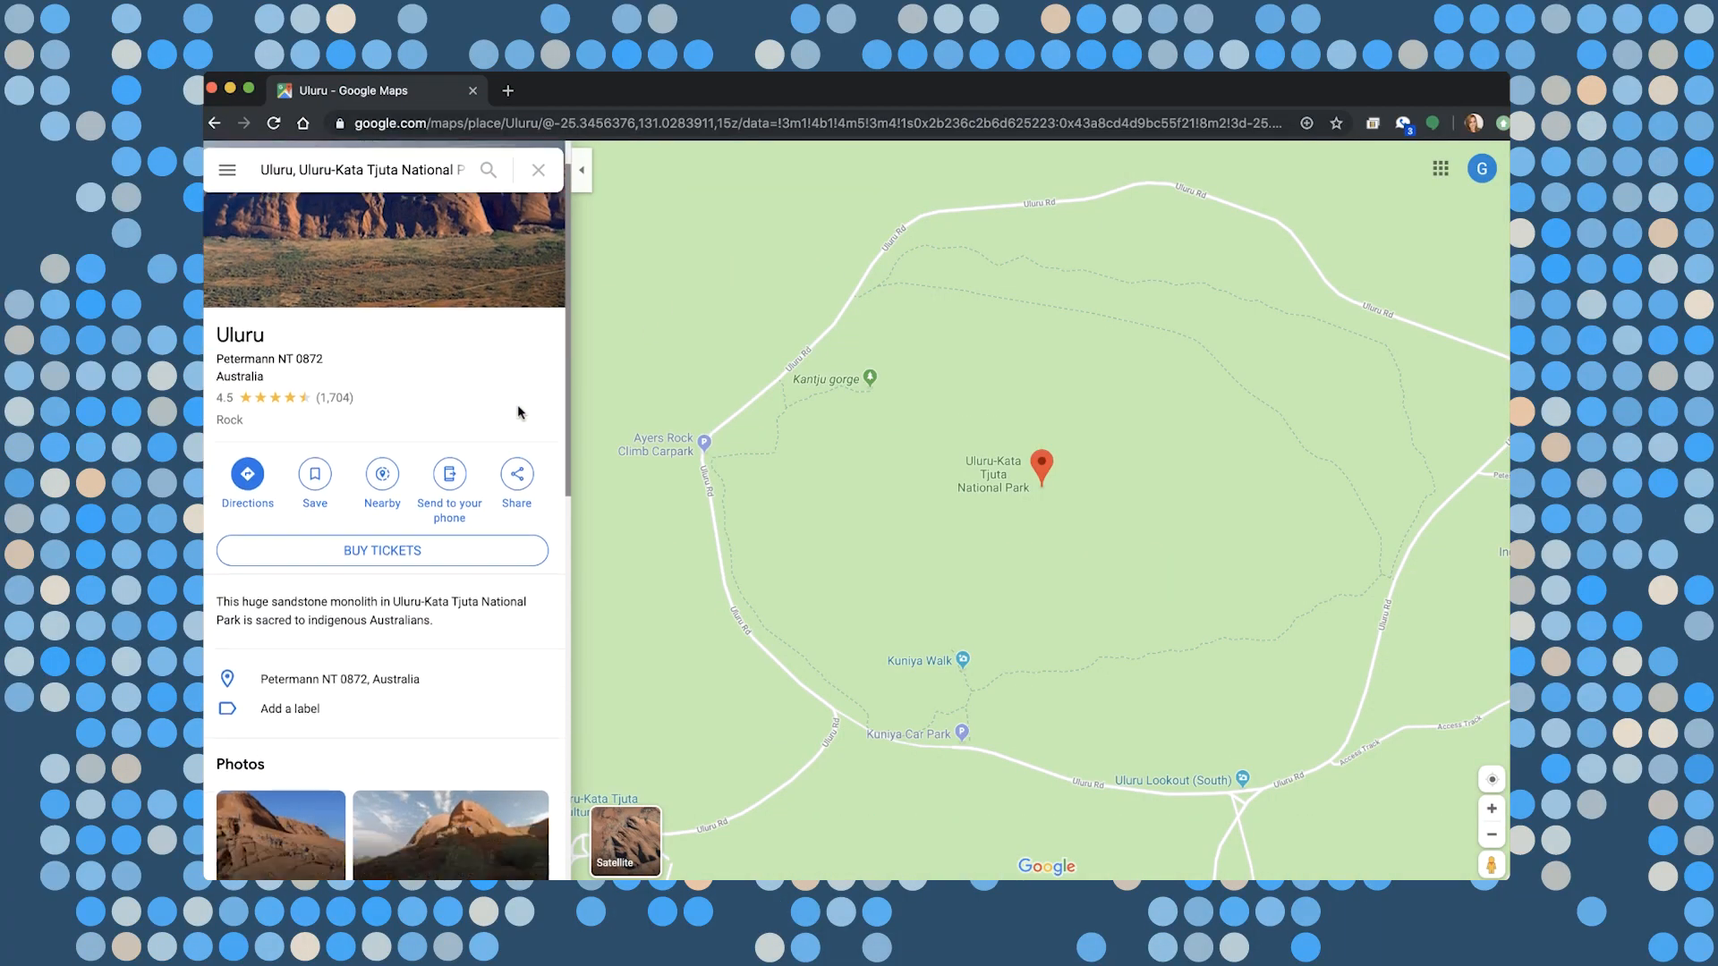
- Scroll the Uluru Google Maps page to read its latitude and longitude
scroll(down, 3)
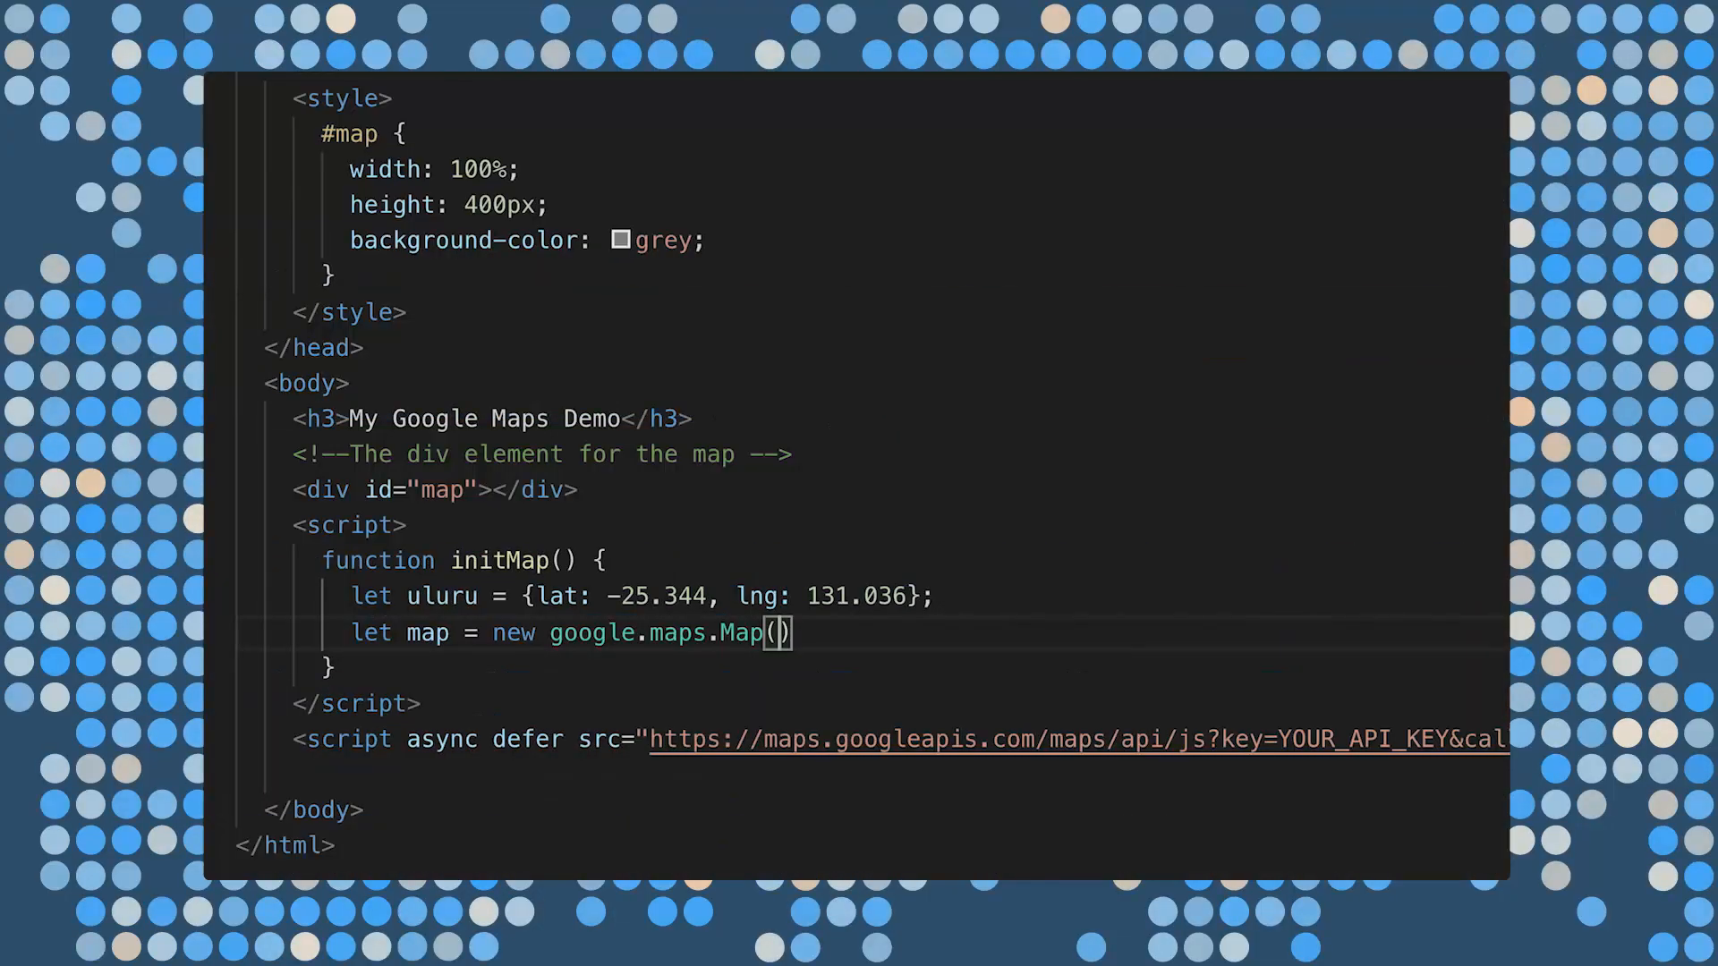
- Declare map as new google.maps.Map on document.getElementById('map')
text(docu)
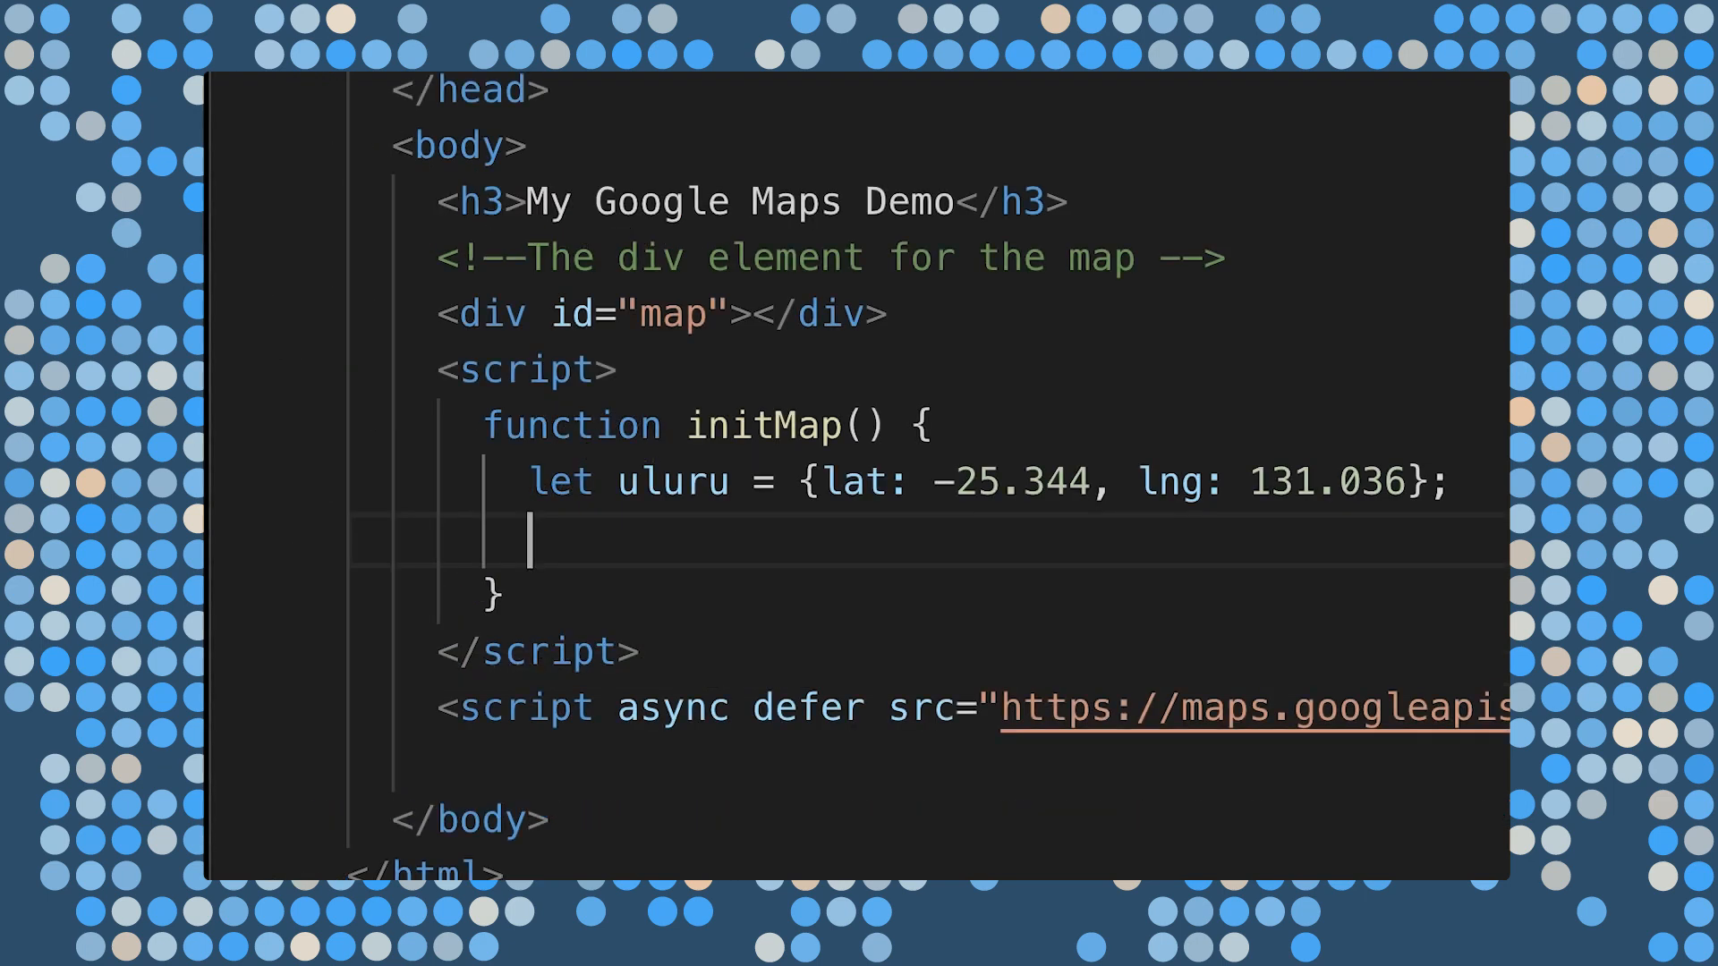
text(let map = new google)
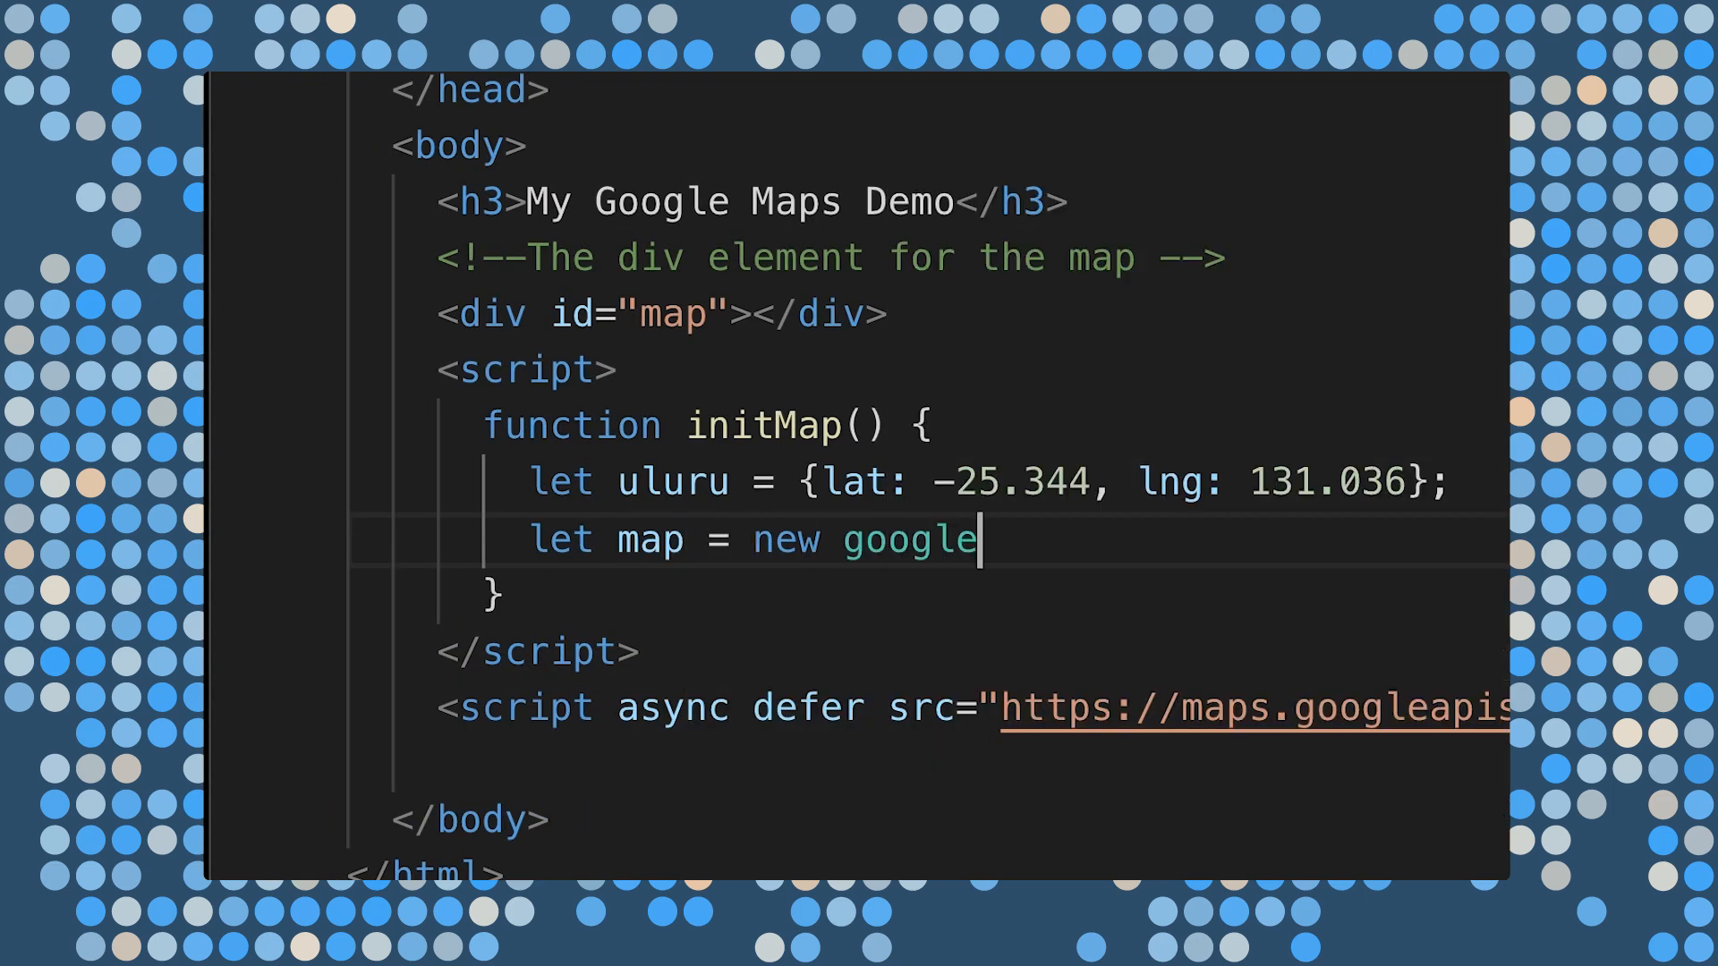
text(.maps.Map)
text(docu)
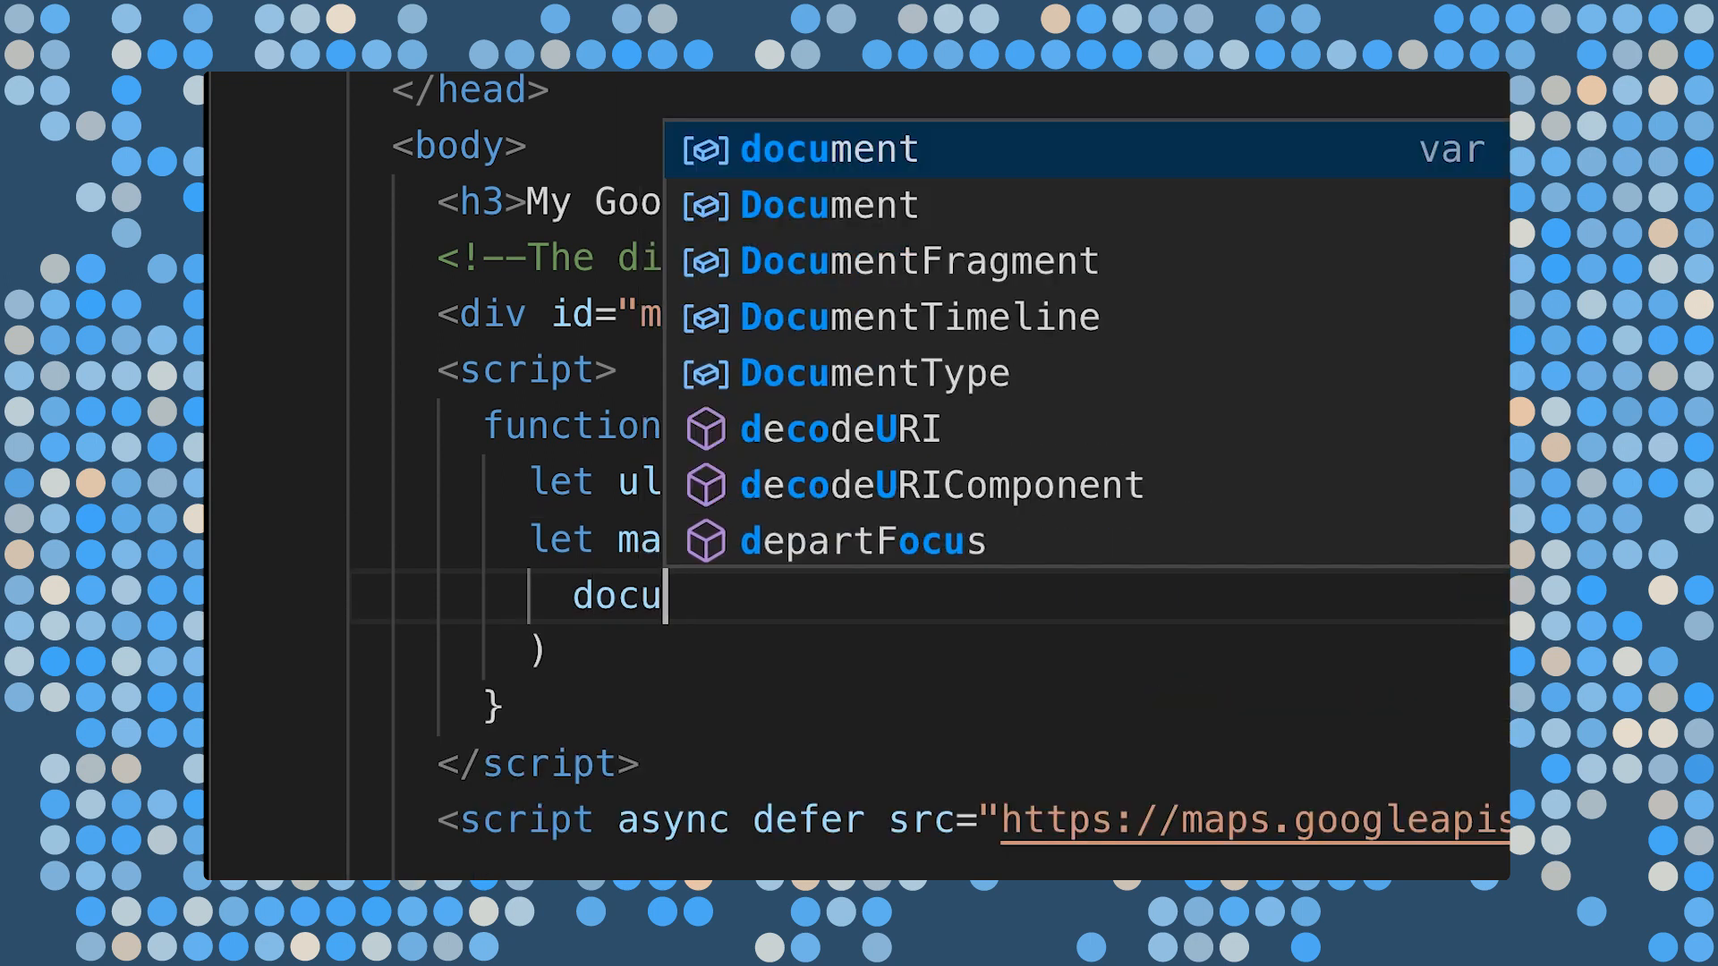
text(.getElementById)
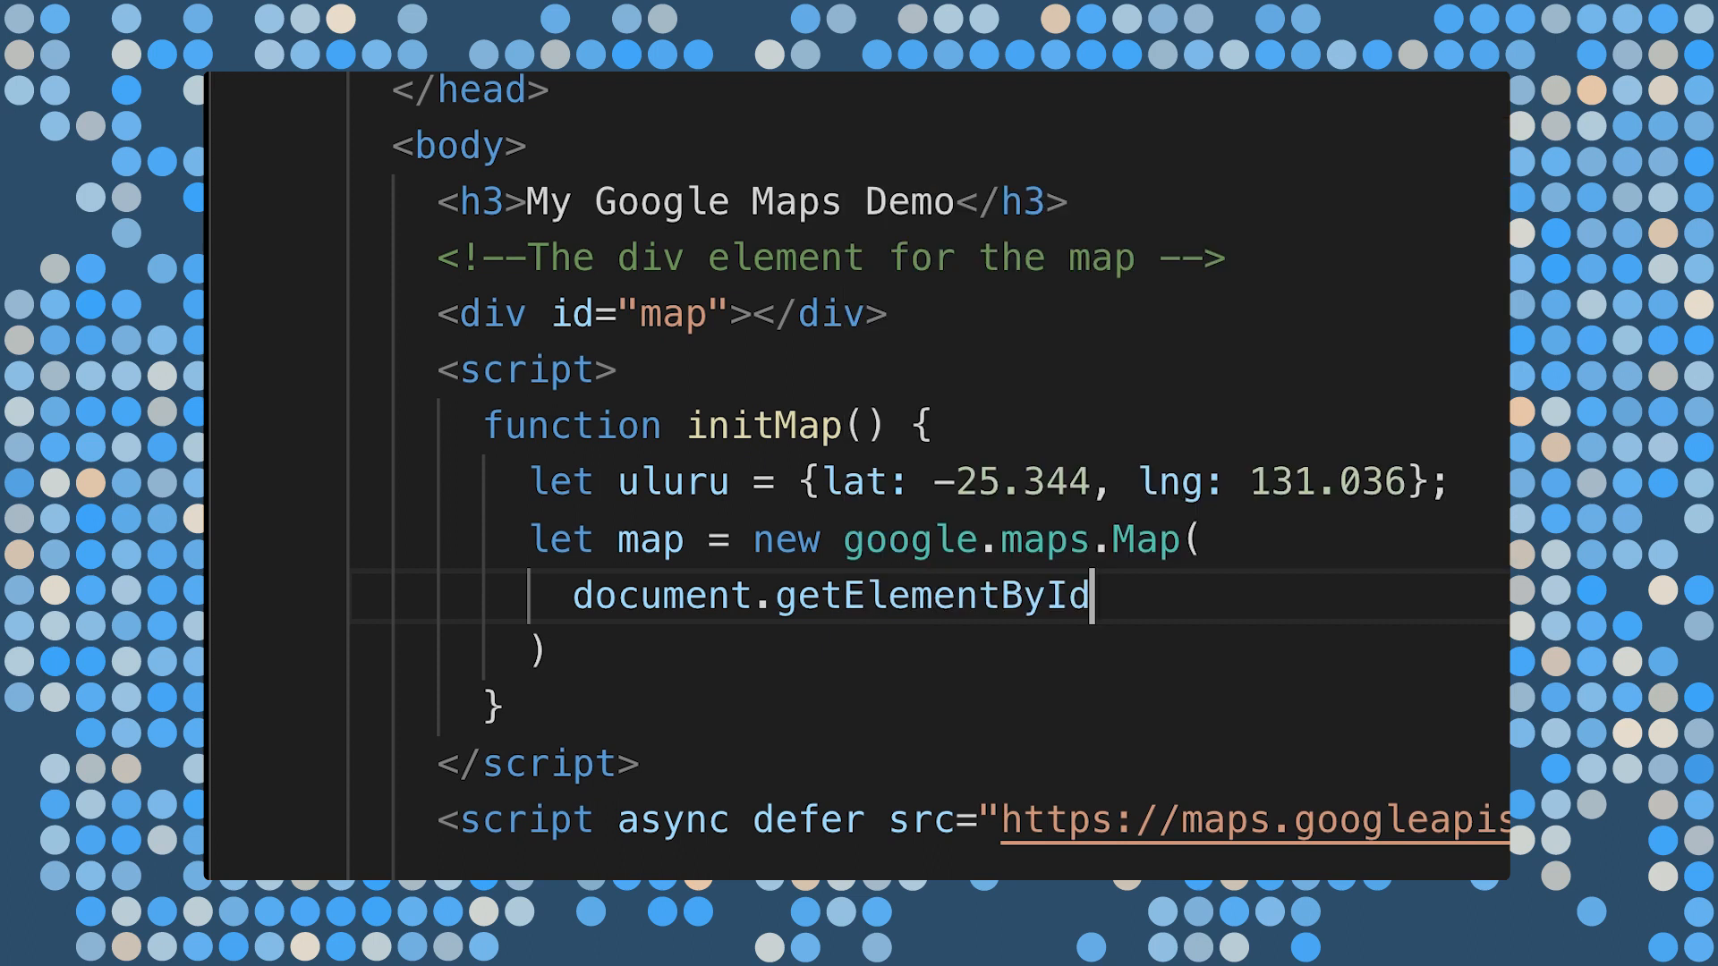
text(('map'))
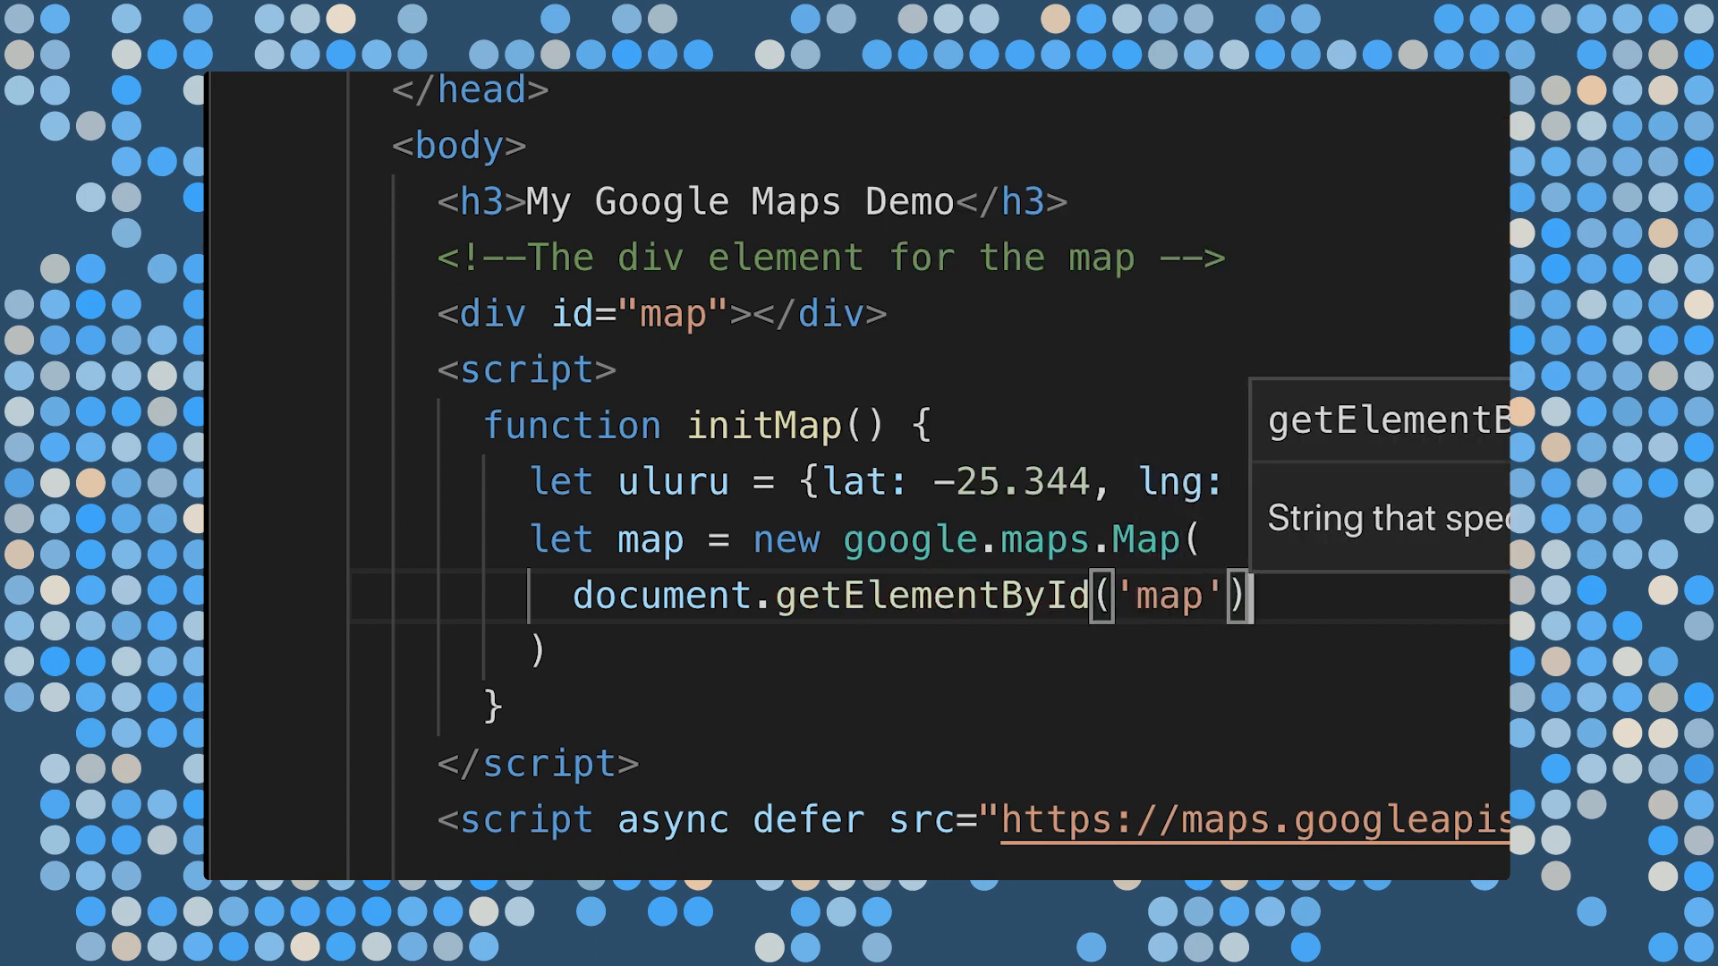
- Complete uluru with lng 131.036 and give the map zoom 4 centered on uluru
text(131.036}, {zoom: })
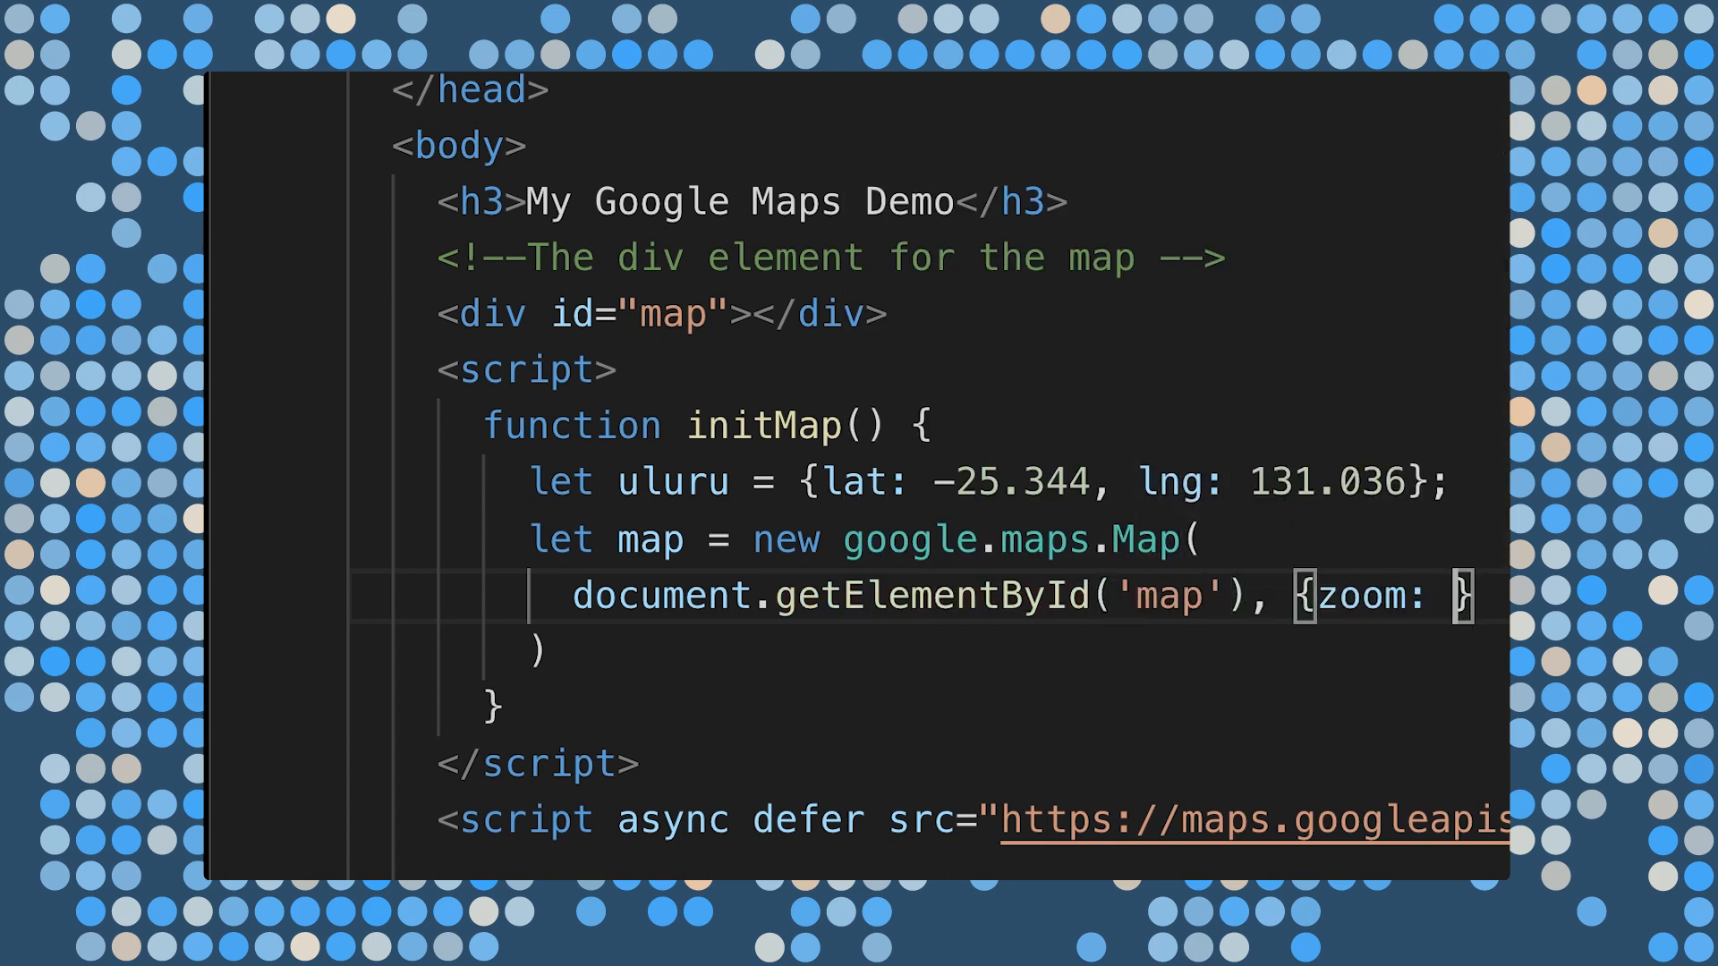
text(, center: ul)
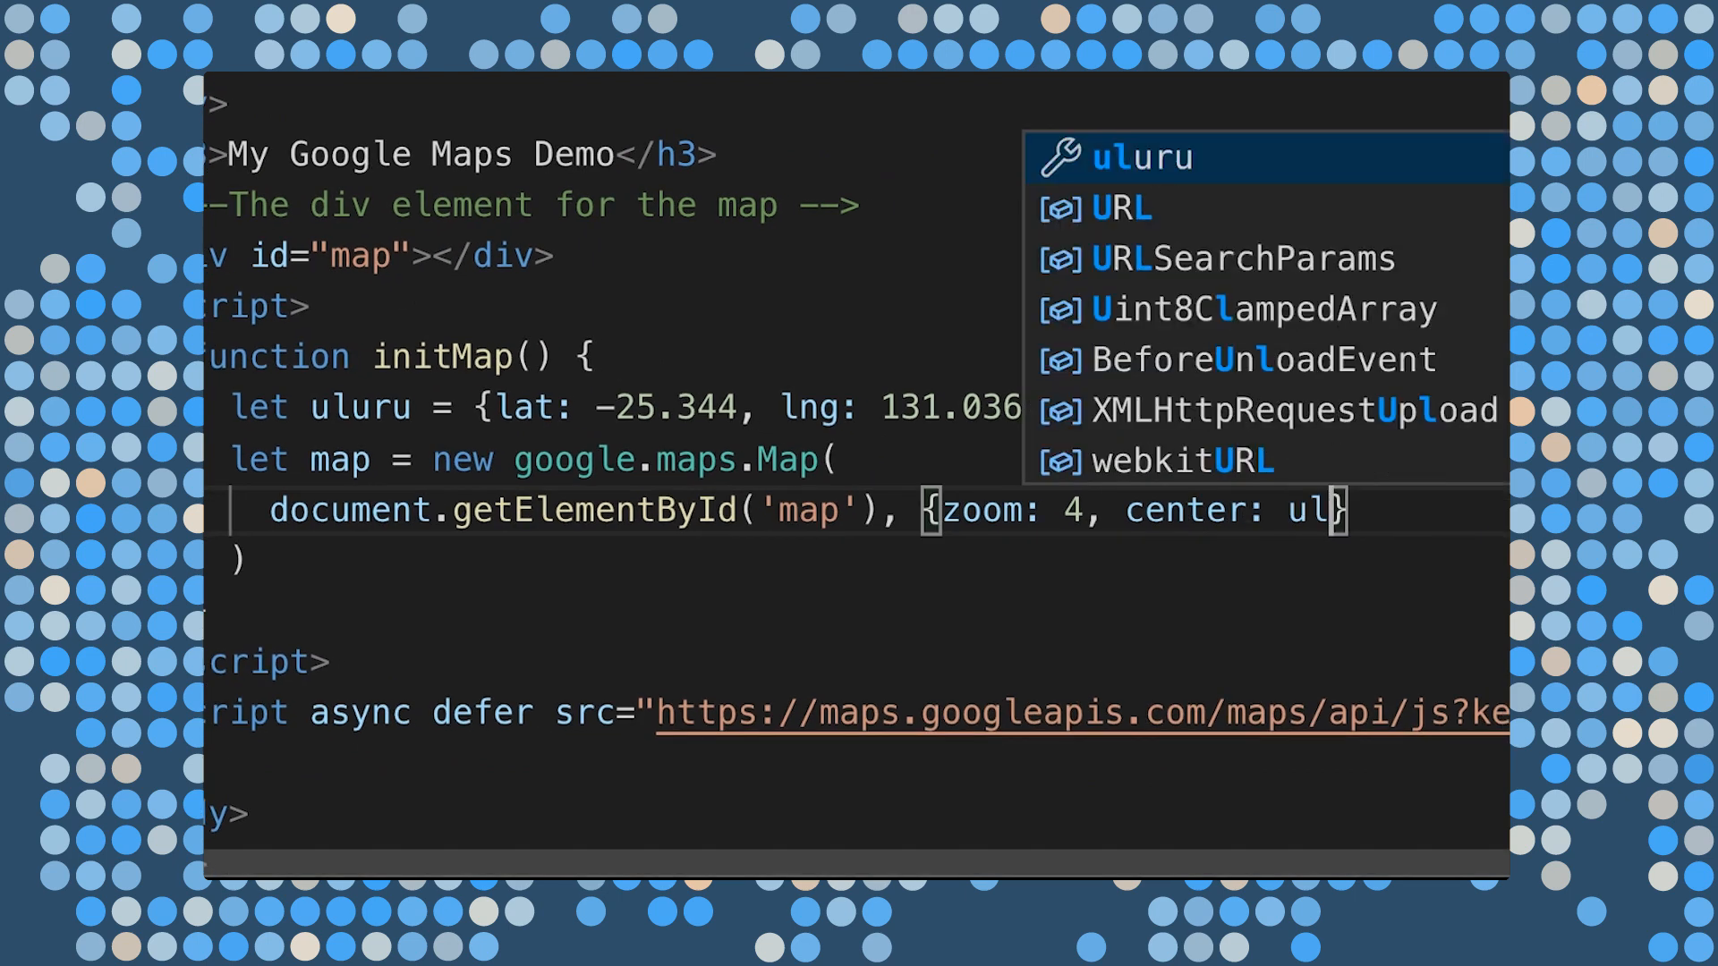
key(Tab)
text(;)
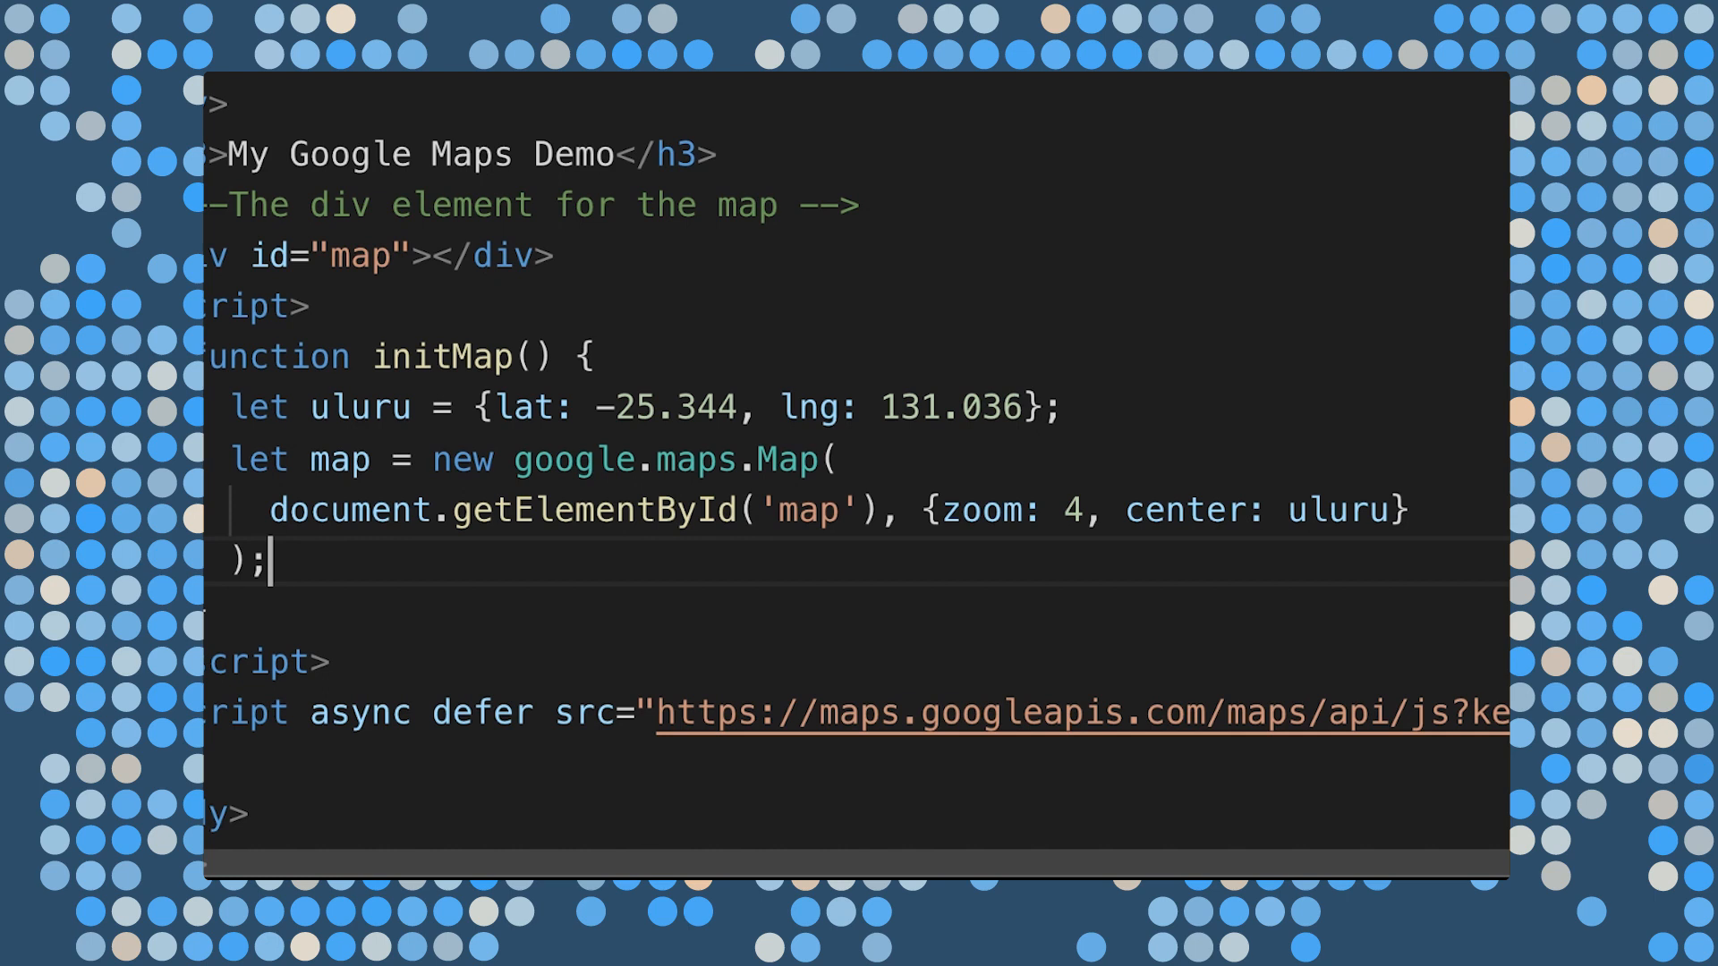
- Declare marker as new google.maps.Marker with position uluru and map: map
text(le)
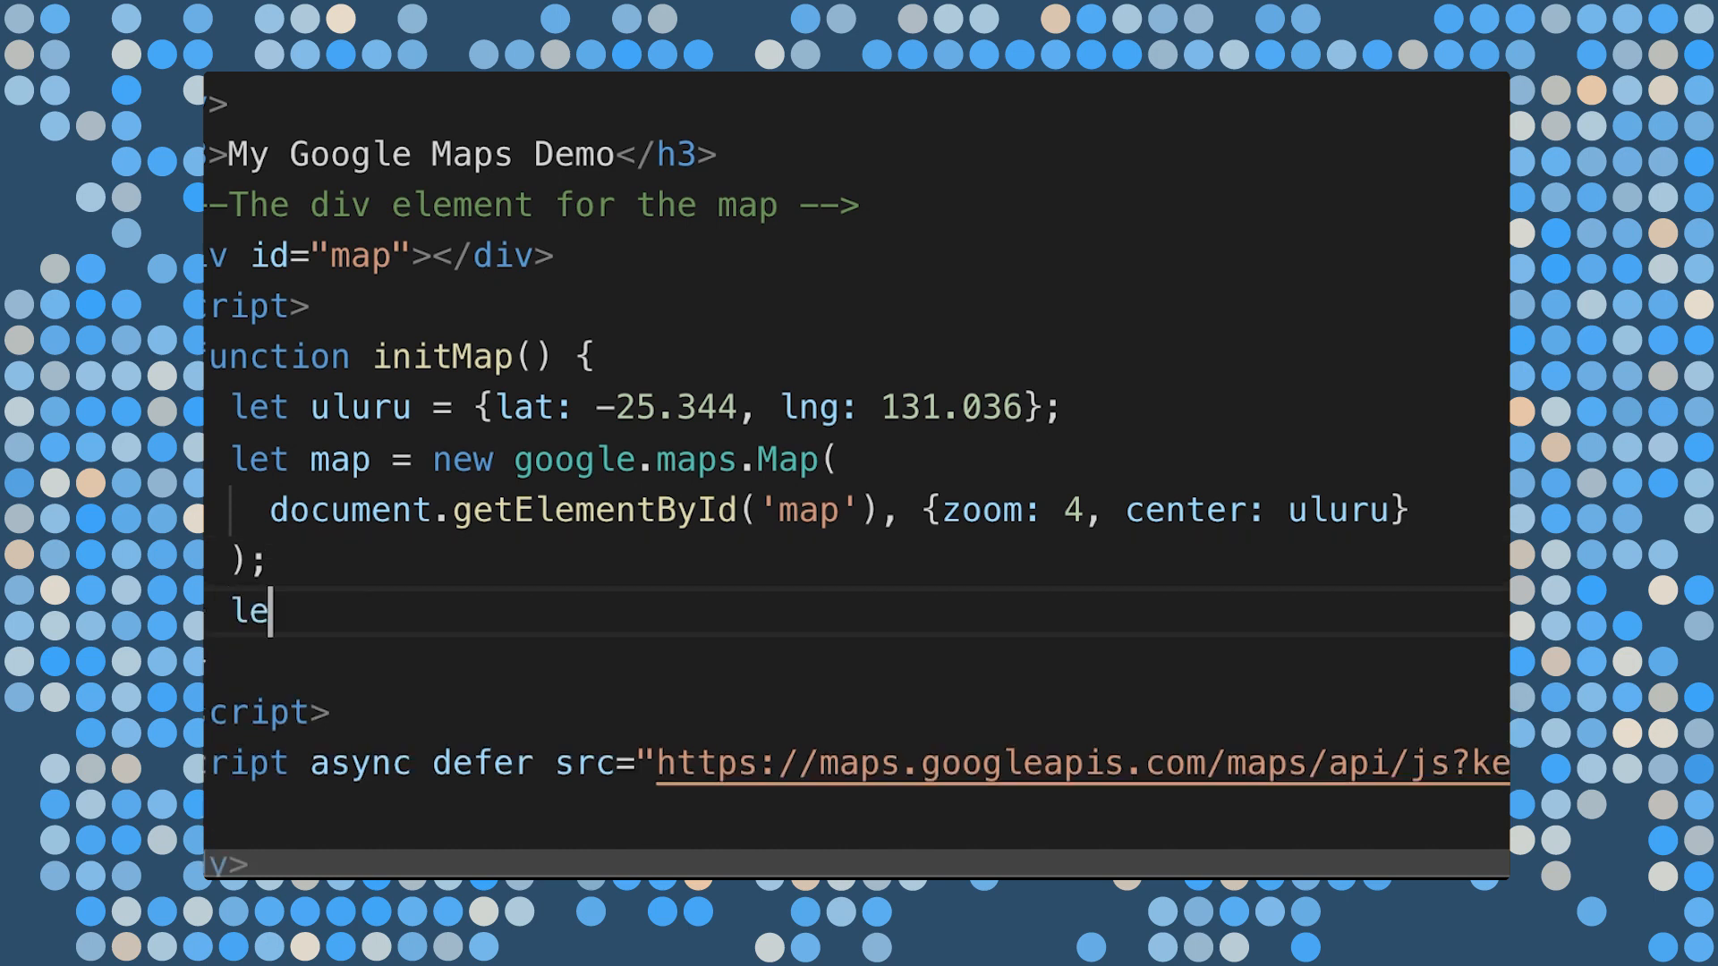
text(t marker =)
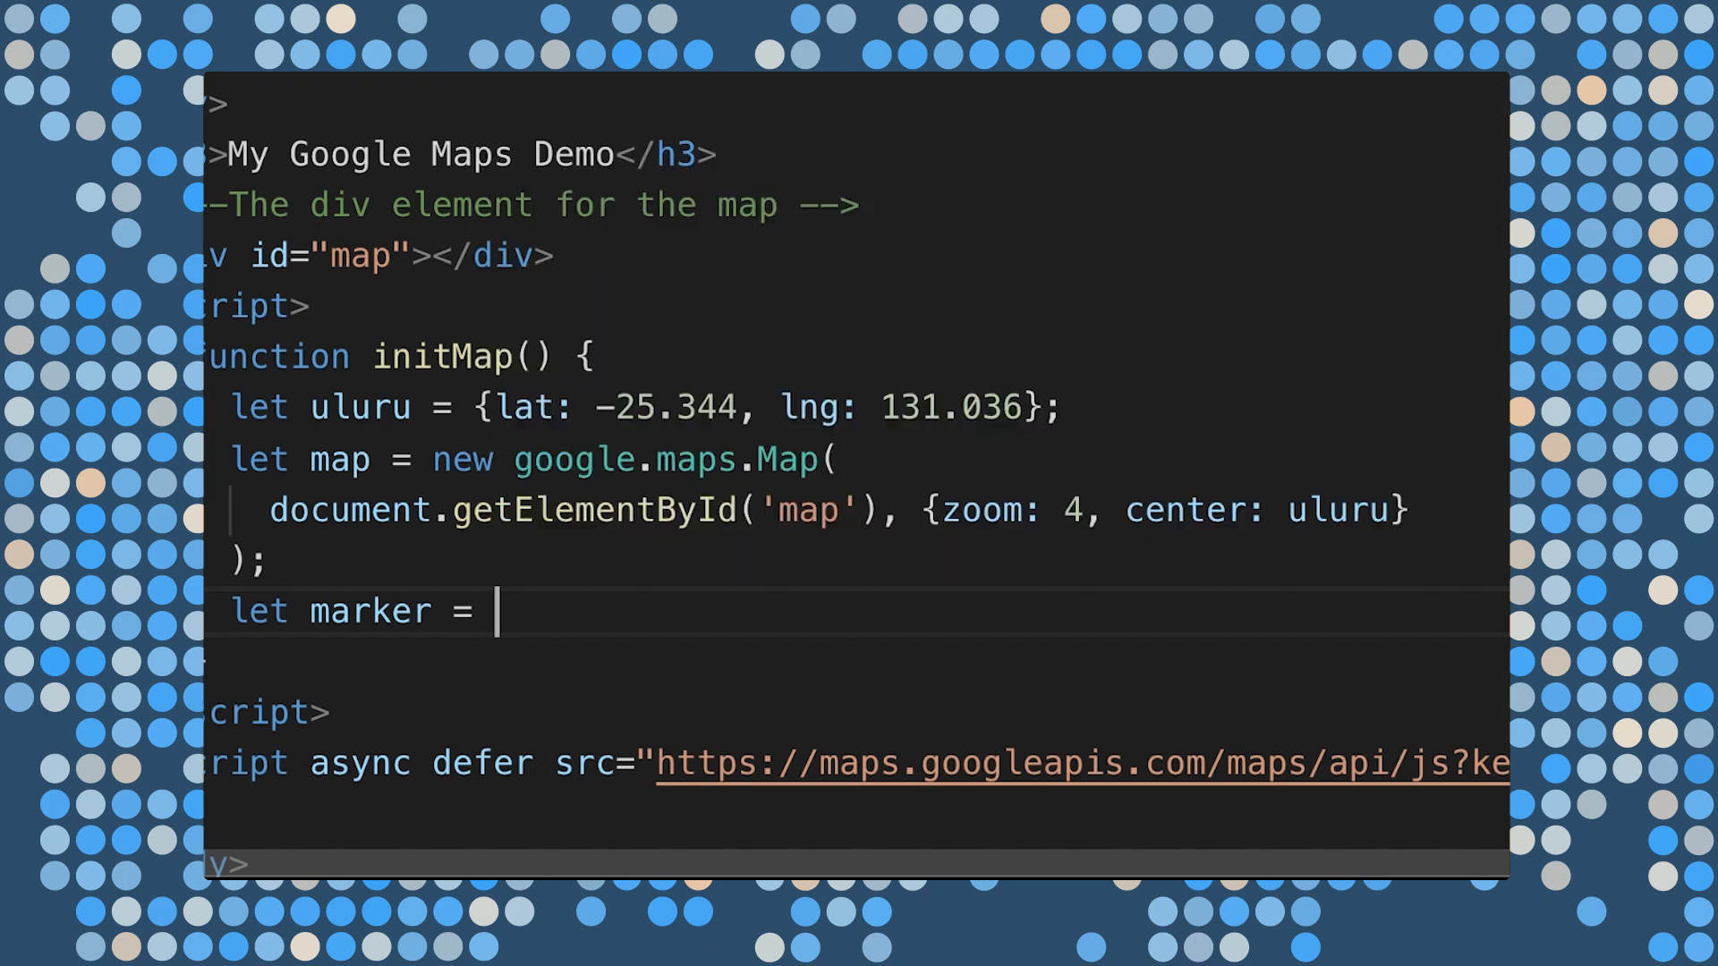
text(new google)
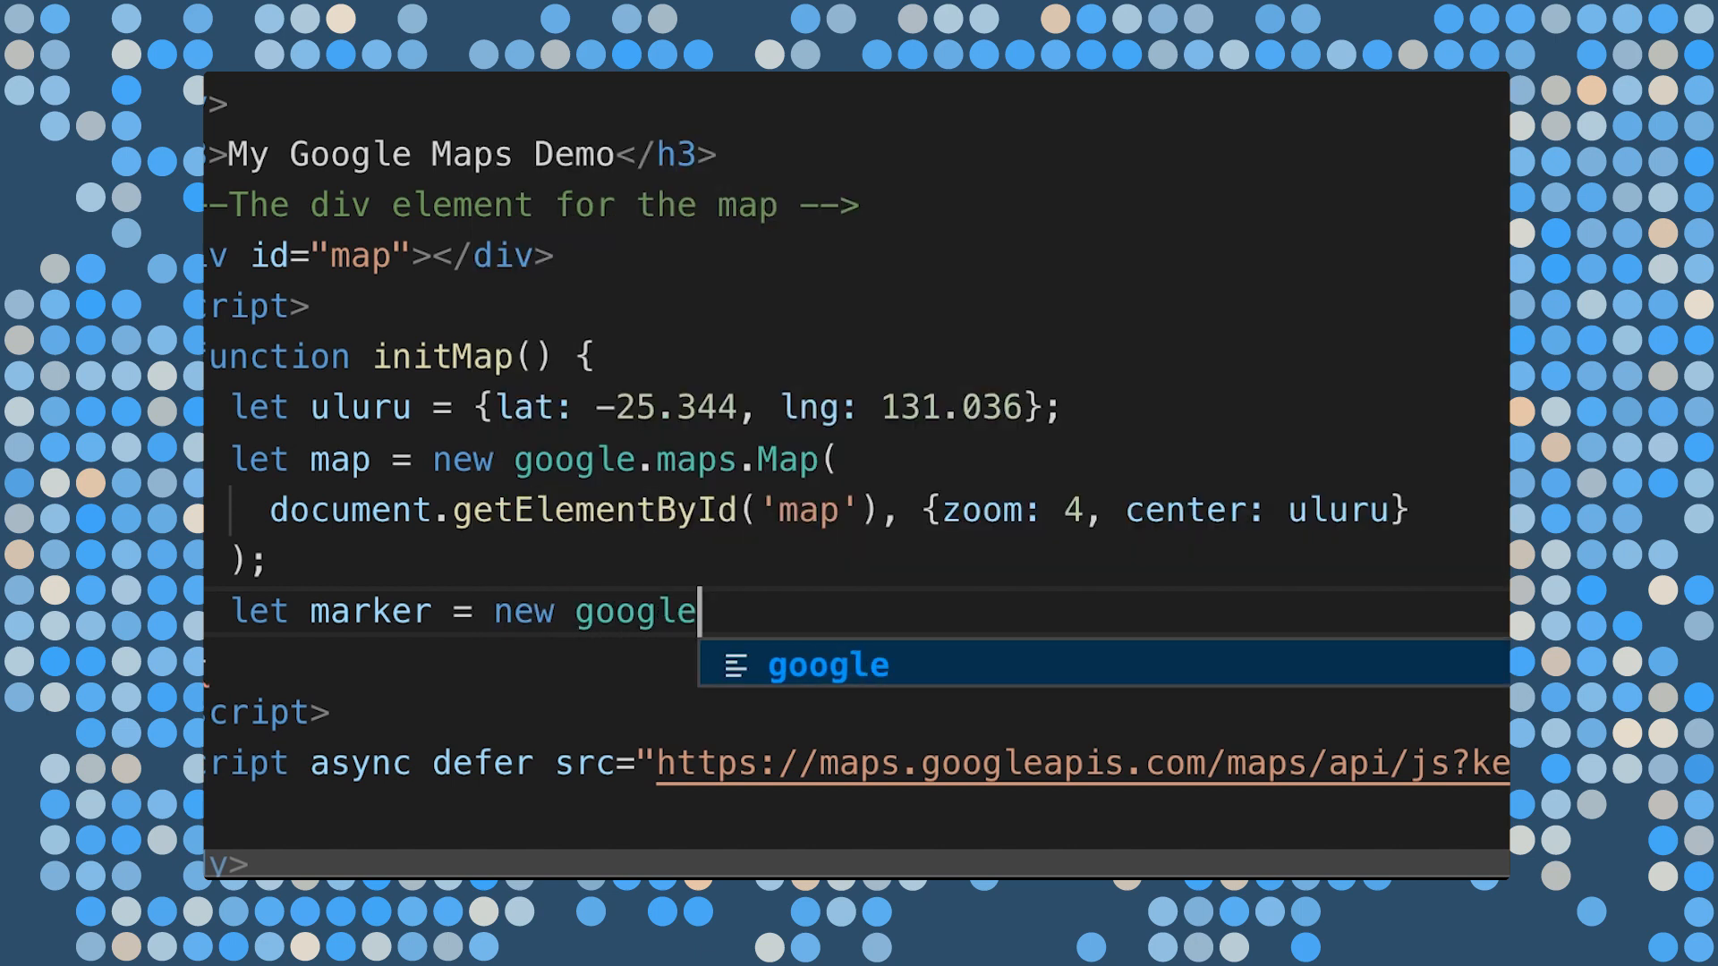
text(.maps.Marker()
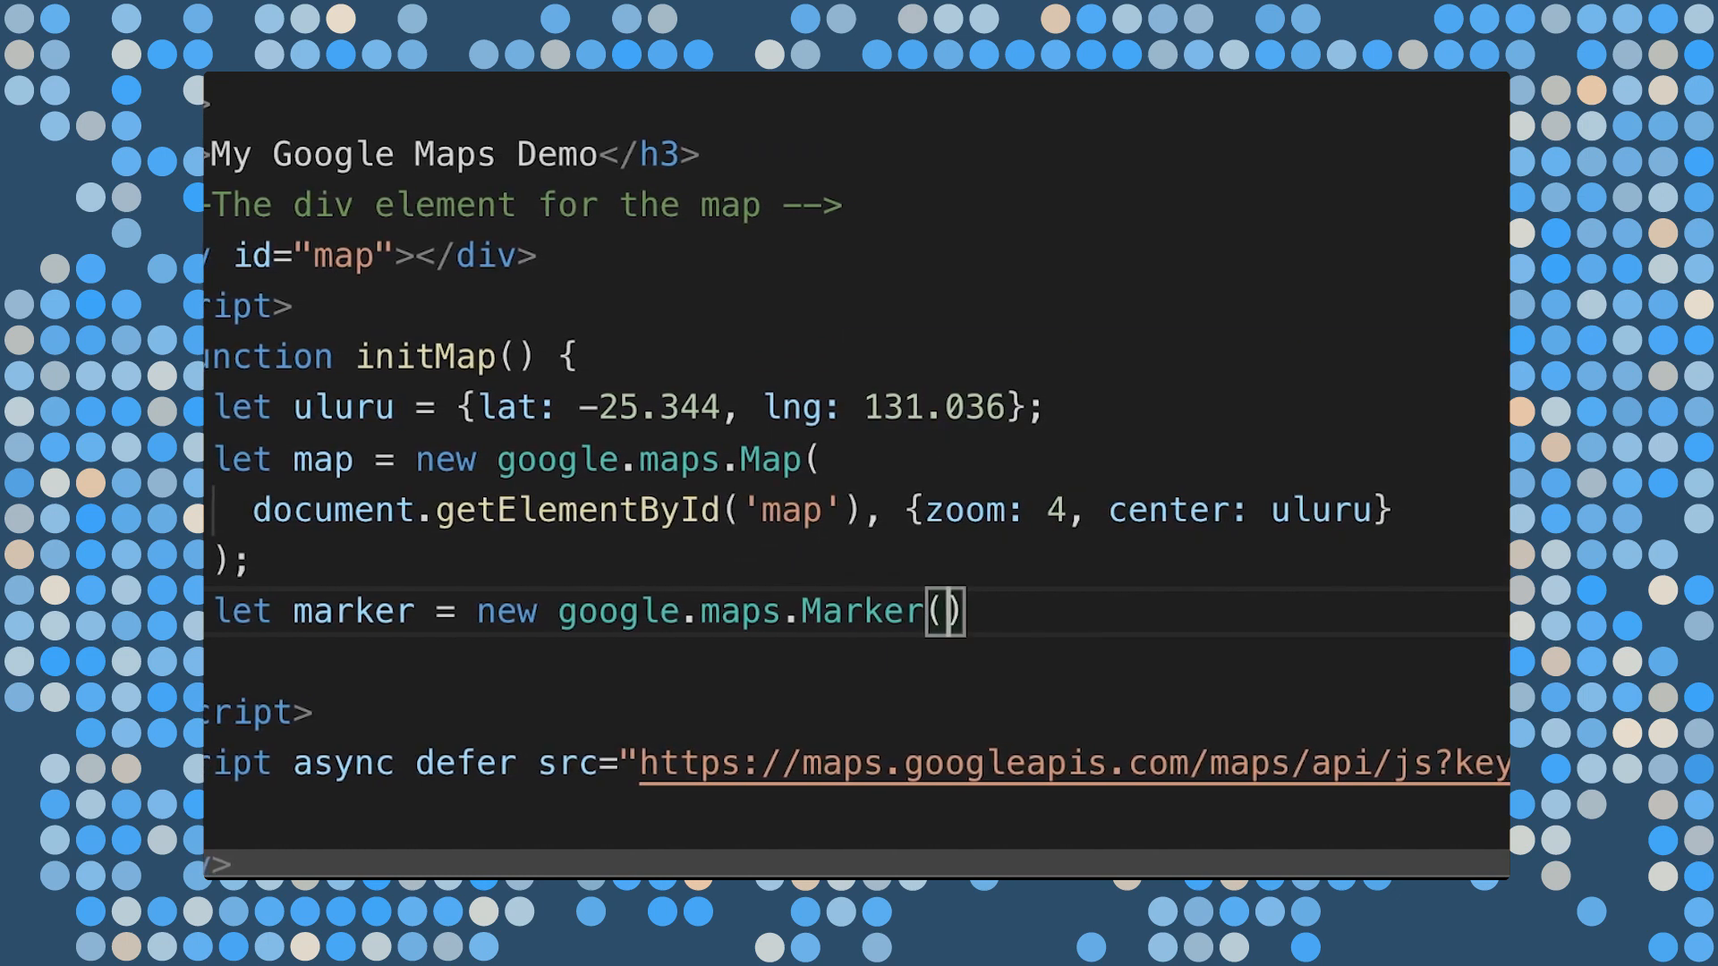
text({position})
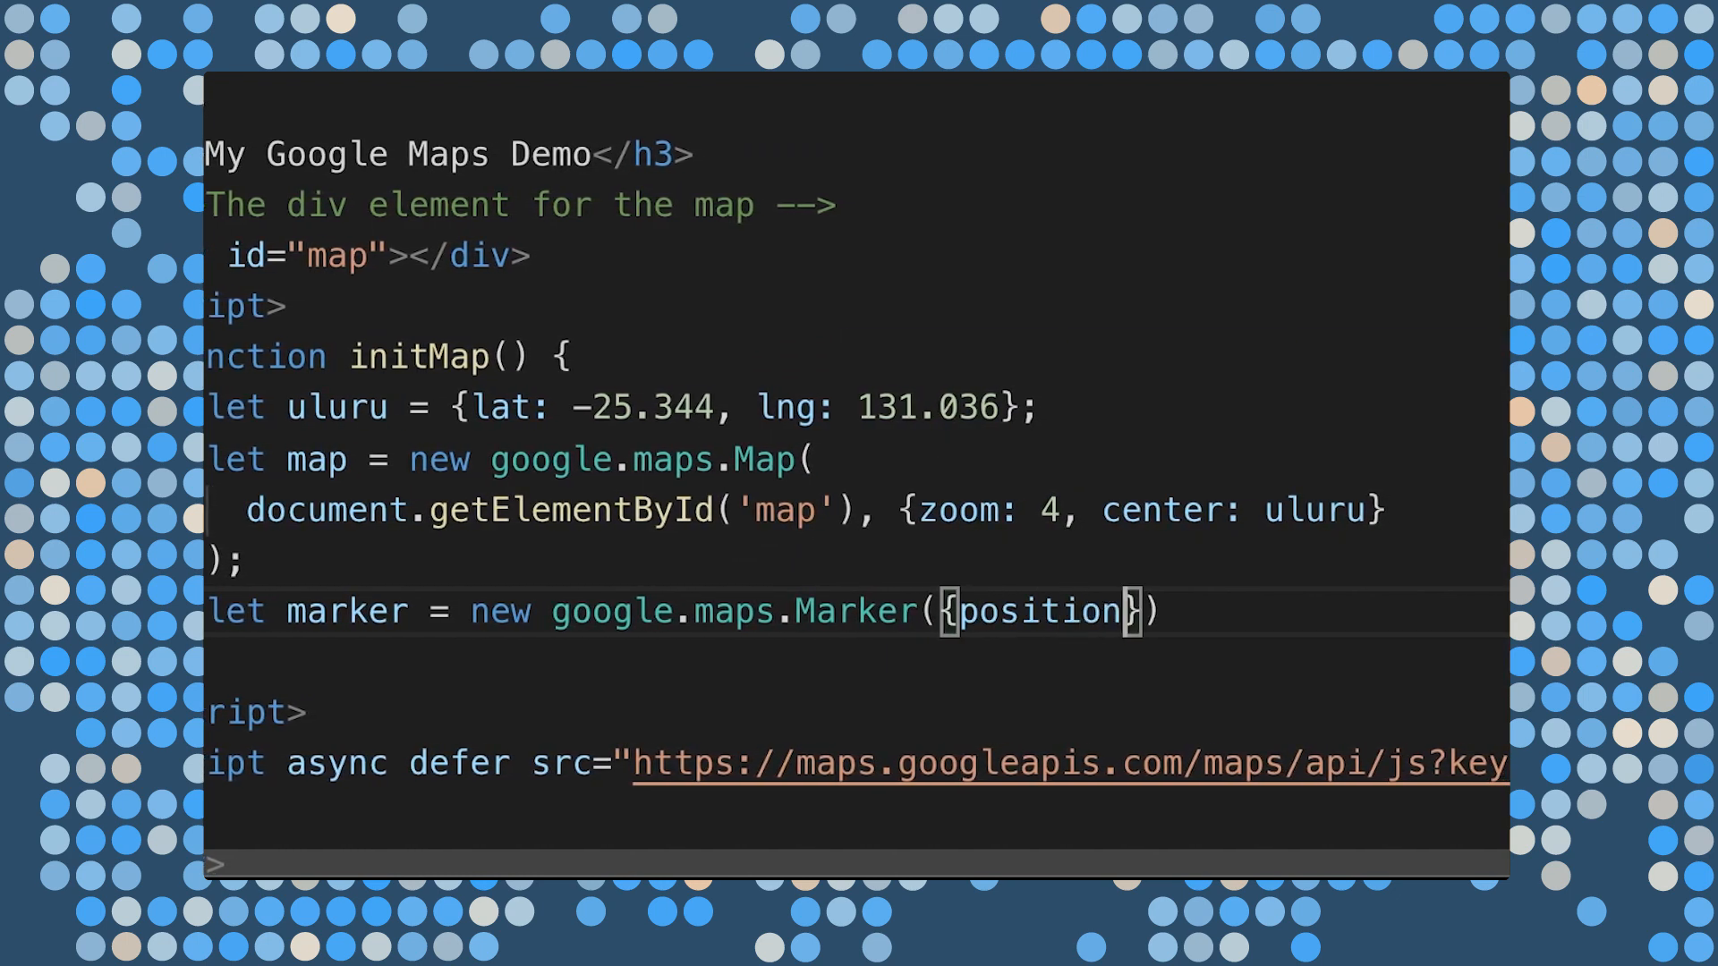
text(: uluru)
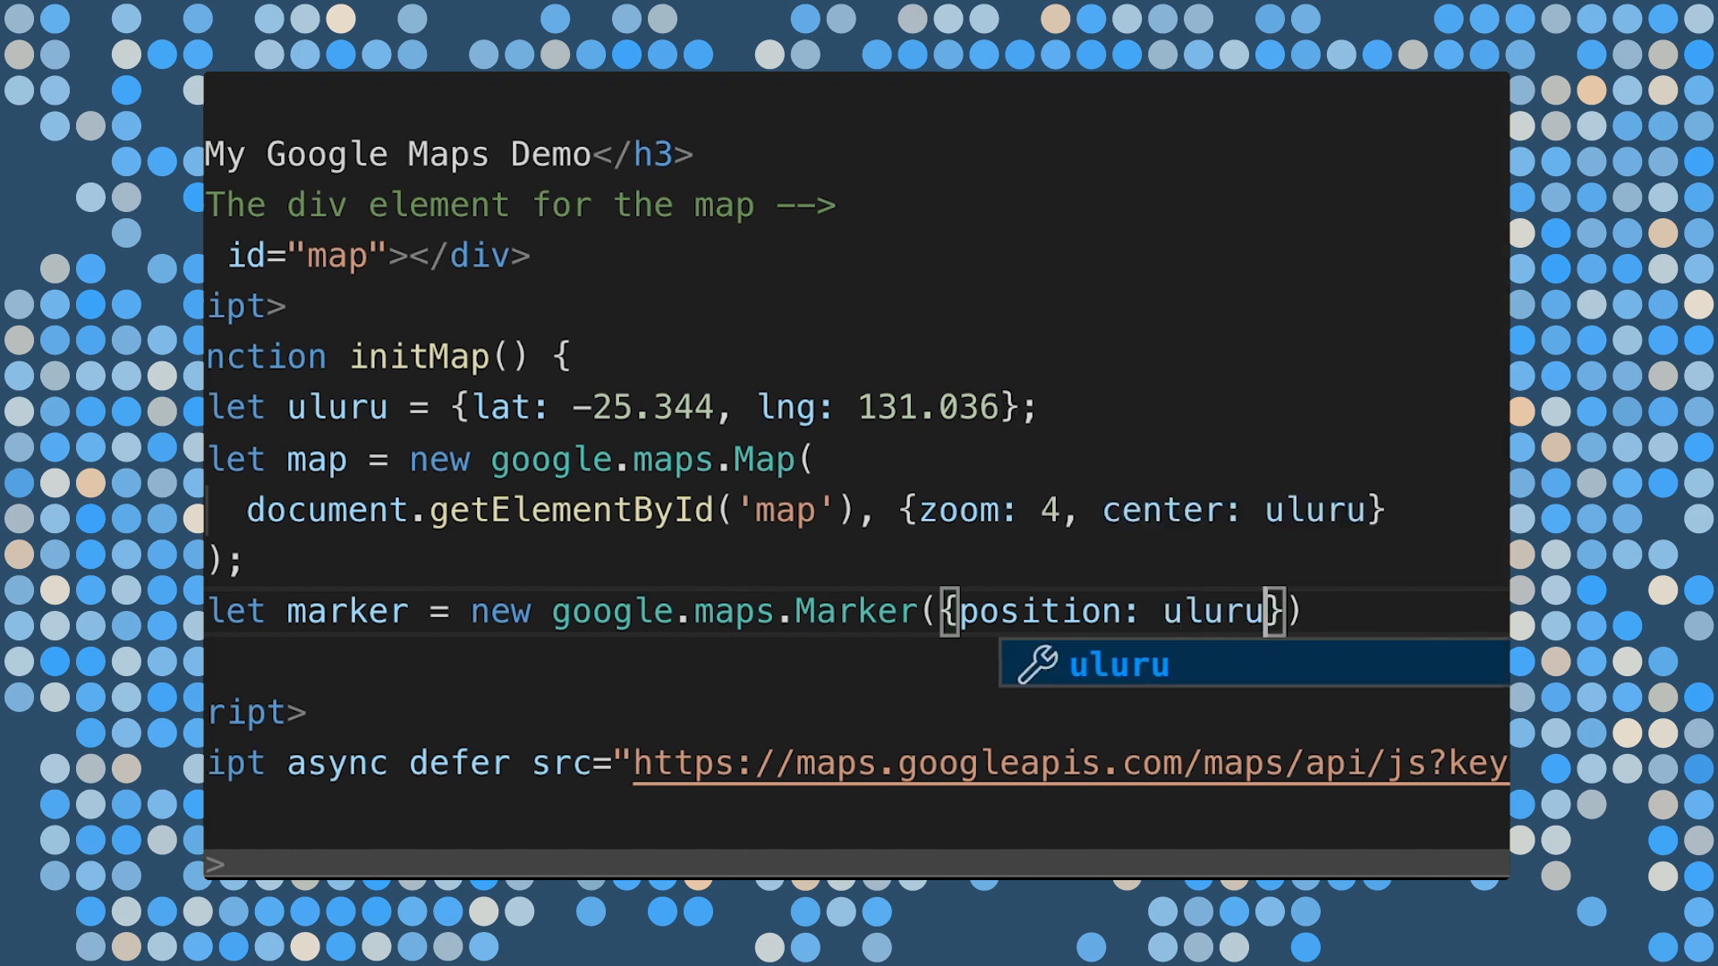
text(, map:)
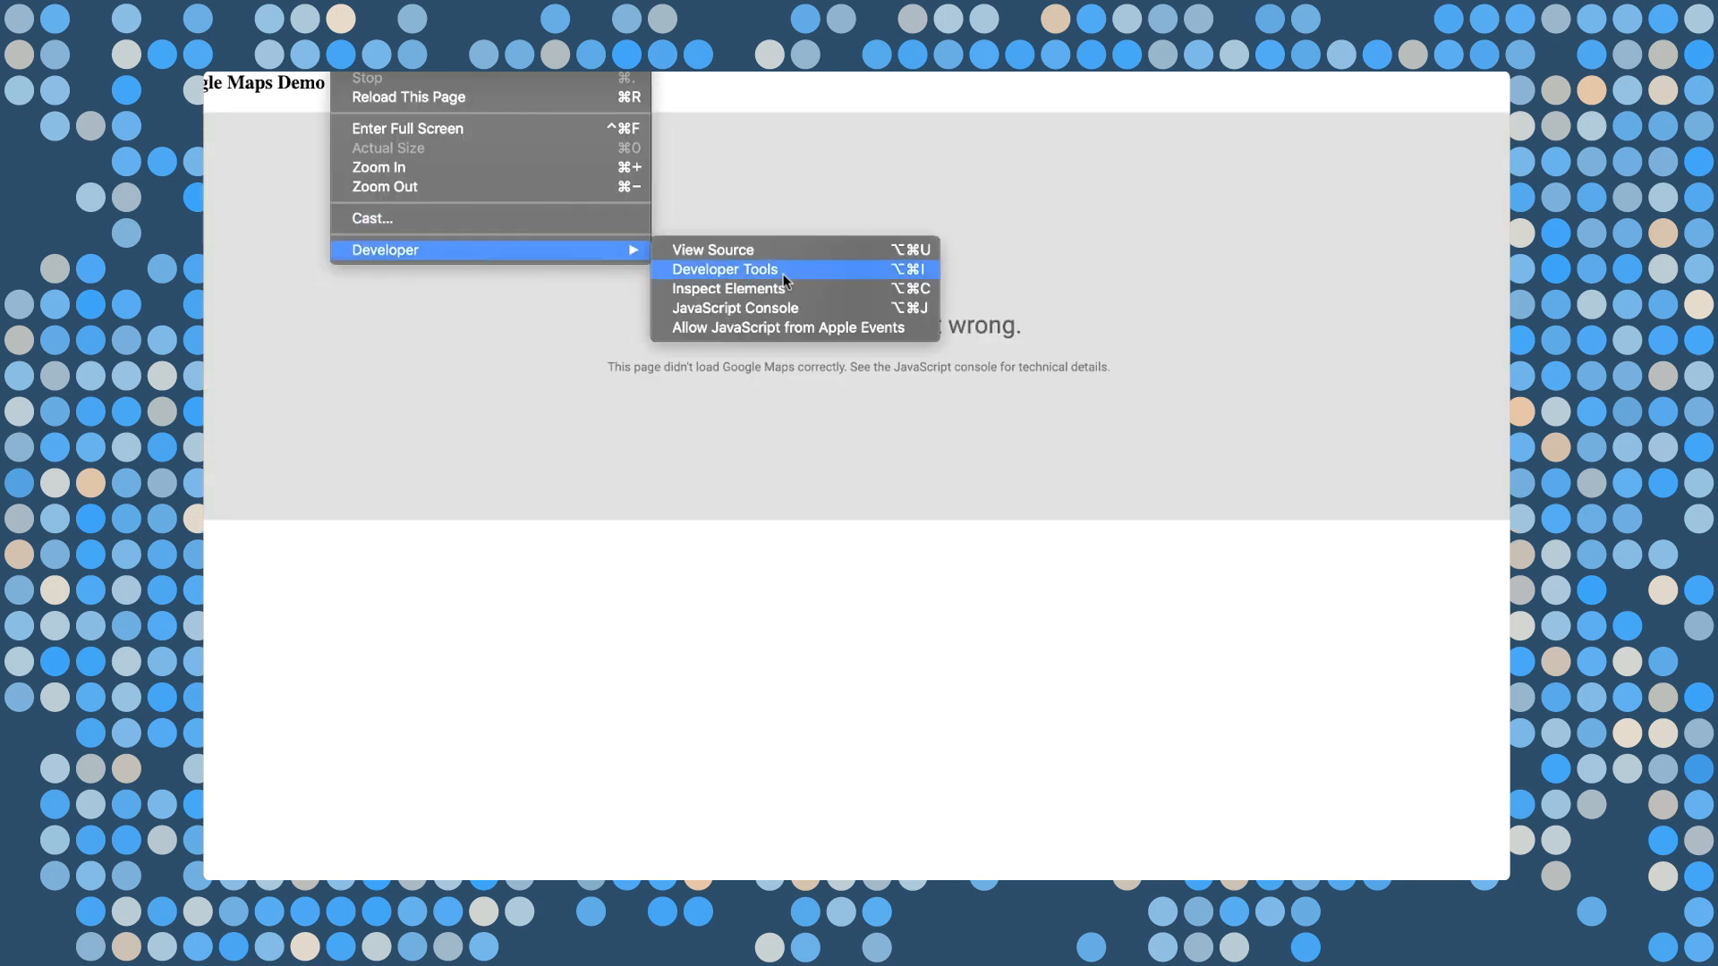
- Show Chrome's Developer Tools console listing the InvalidKeyMapError
click(723, 270)
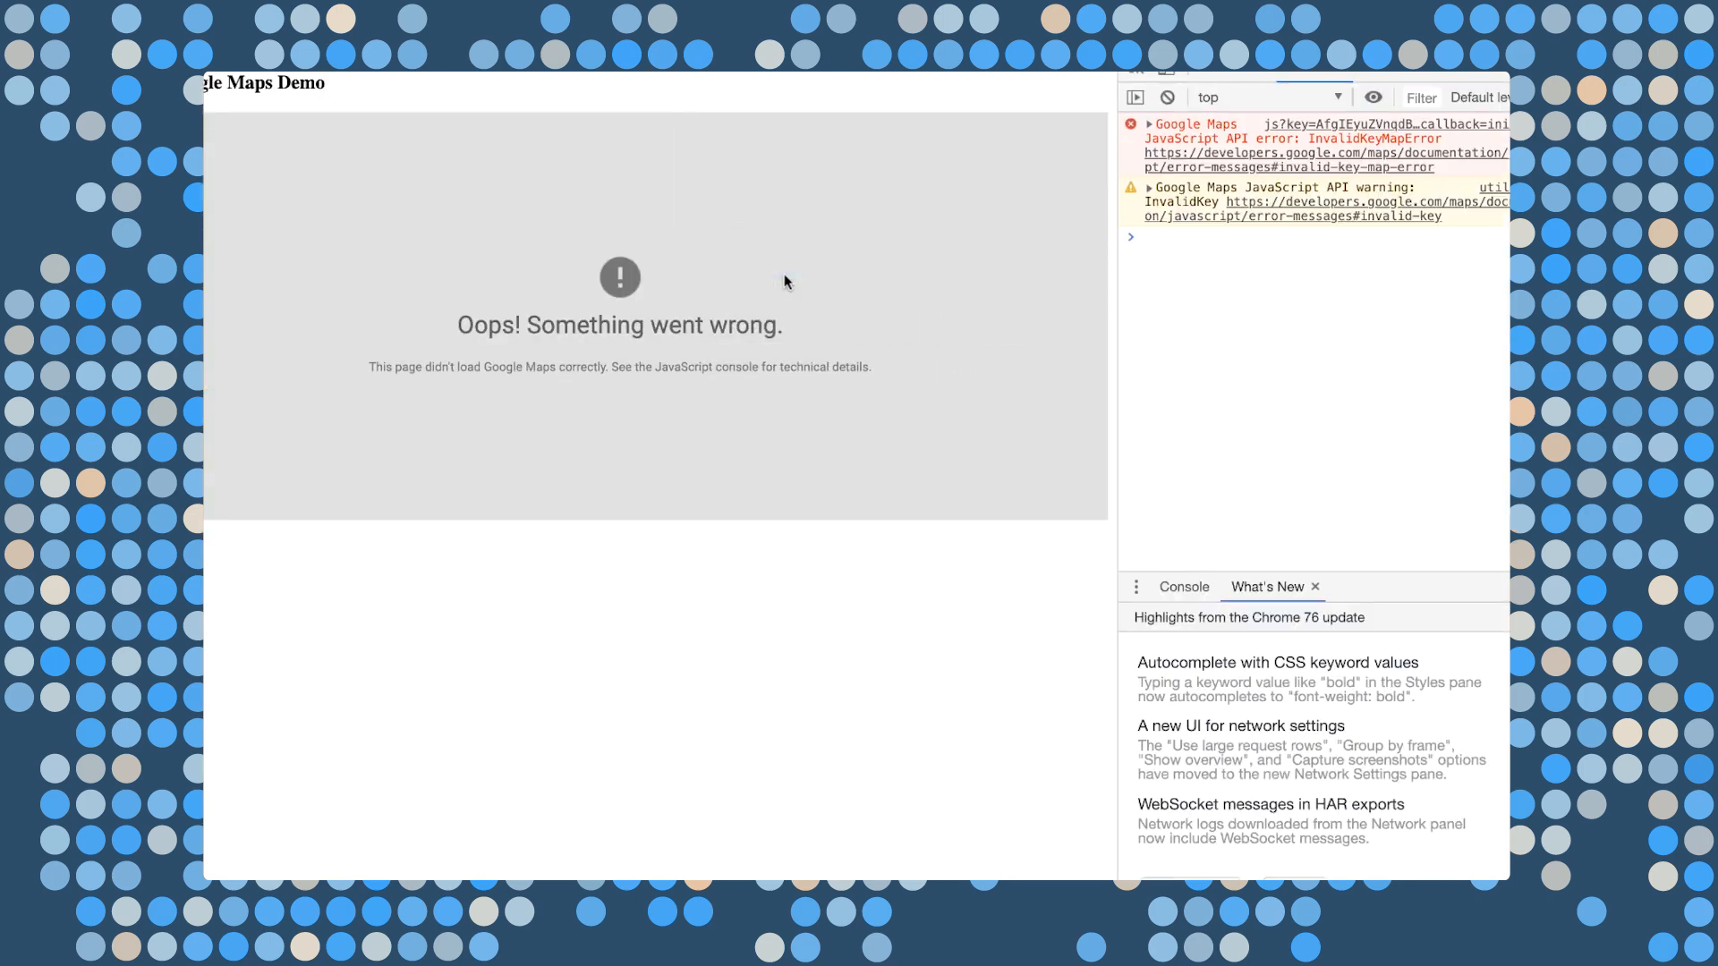